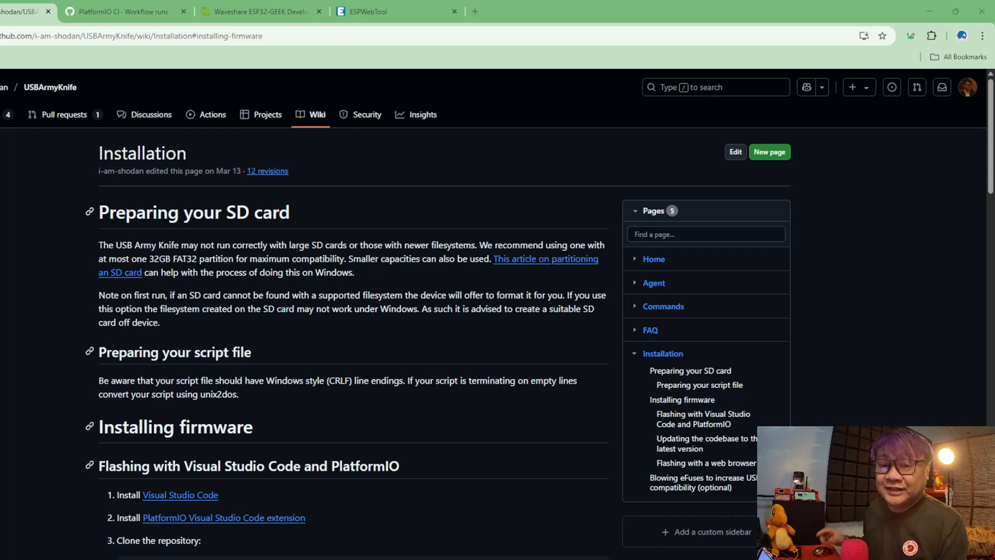
- Download the Waveshare-ESP32-S3-GEEK Firmware binaries artifact from the latest successful PlatformIO CI run
{"action": "left_click", "coordinate": [124, 12]}
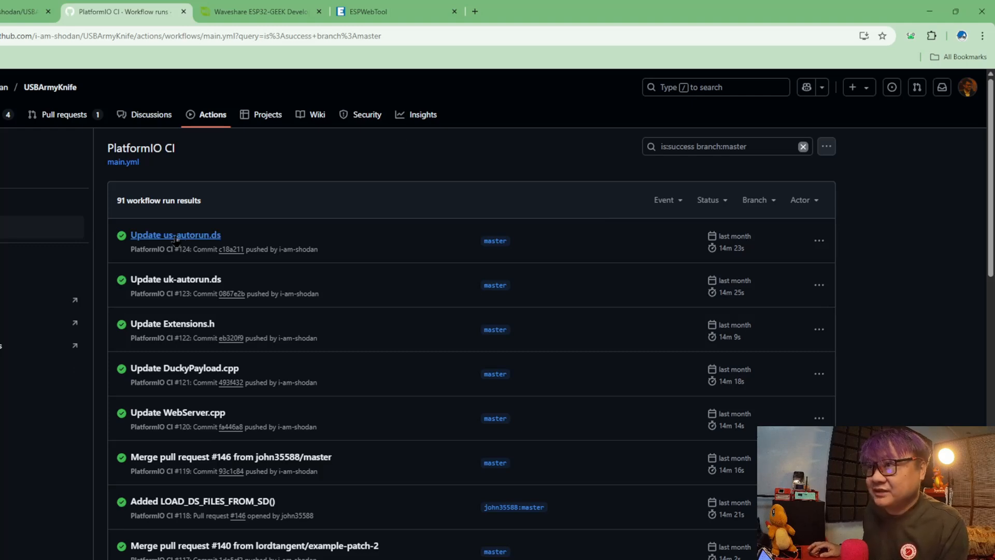
{"action": "left_click", "coordinate": [175, 234]}
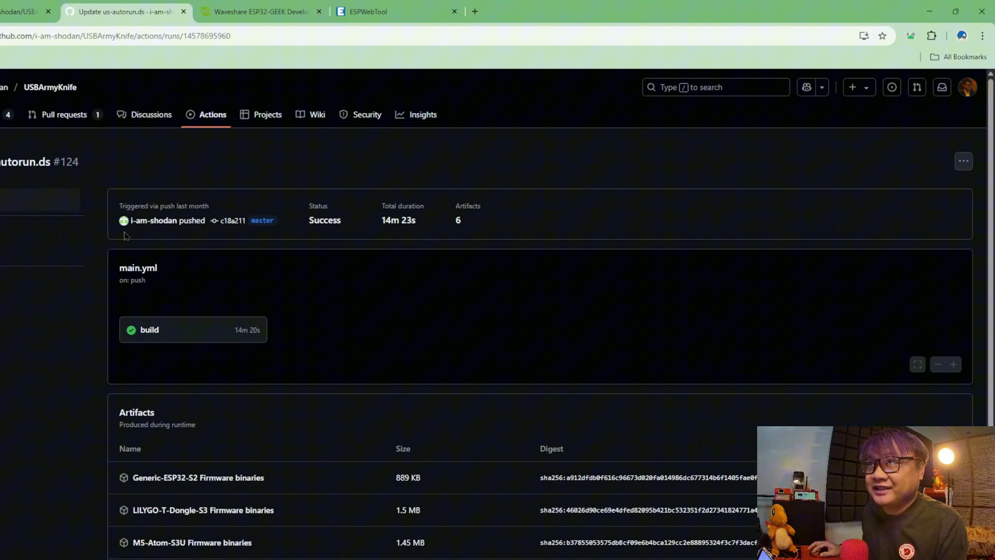
{"action": "scroll", "scroll_direction": "down", "scroll_amount": 3}
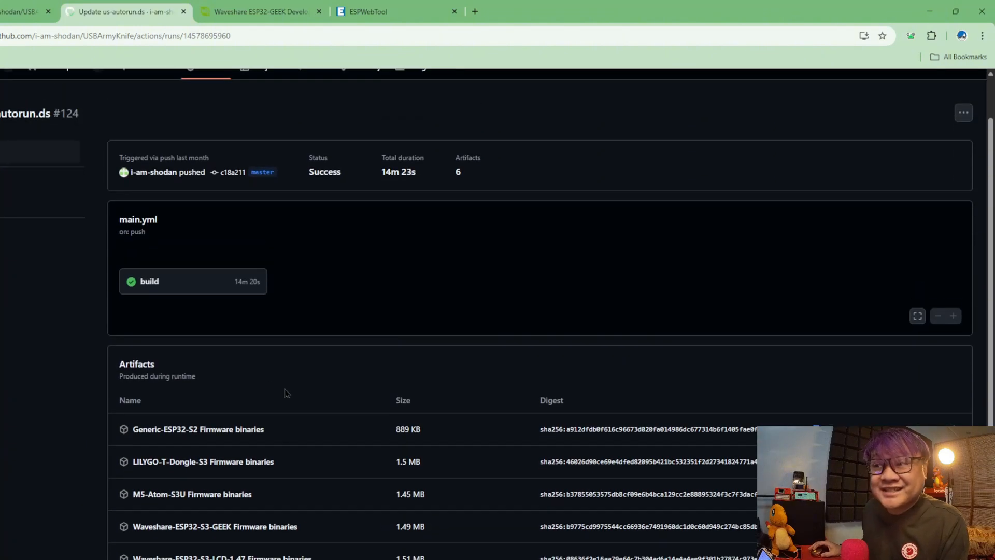
{"action": "scroll", "scroll_direction": "down", "scroll_amount": 3}
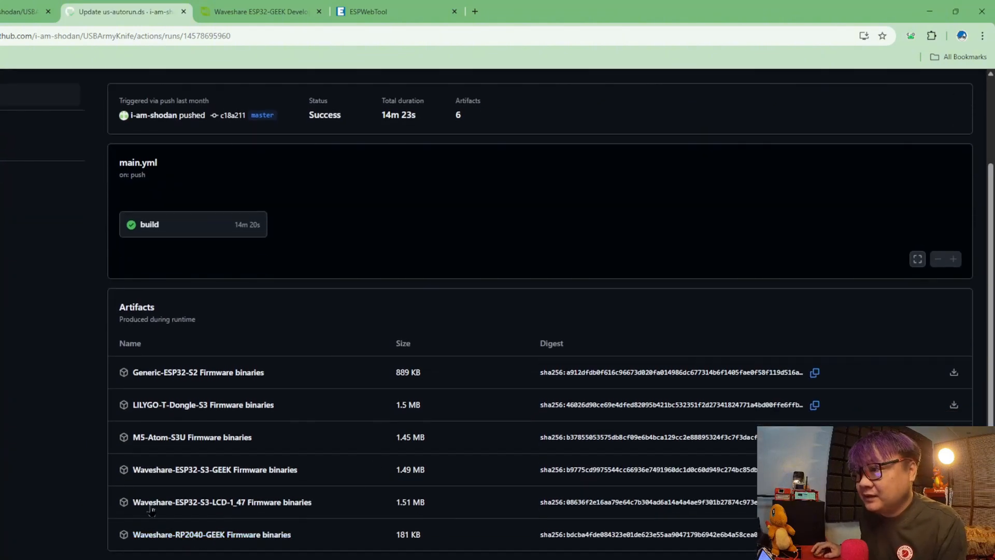
{"action": "mouse_move", "coordinate": [203, 404]}
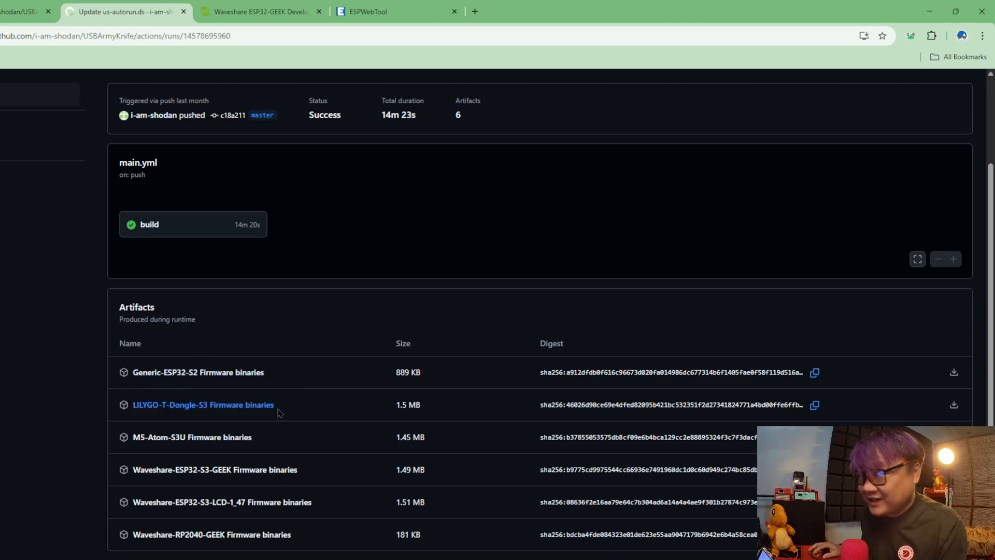
{"action": "mouse_move", "coordinate": [181, 486]}
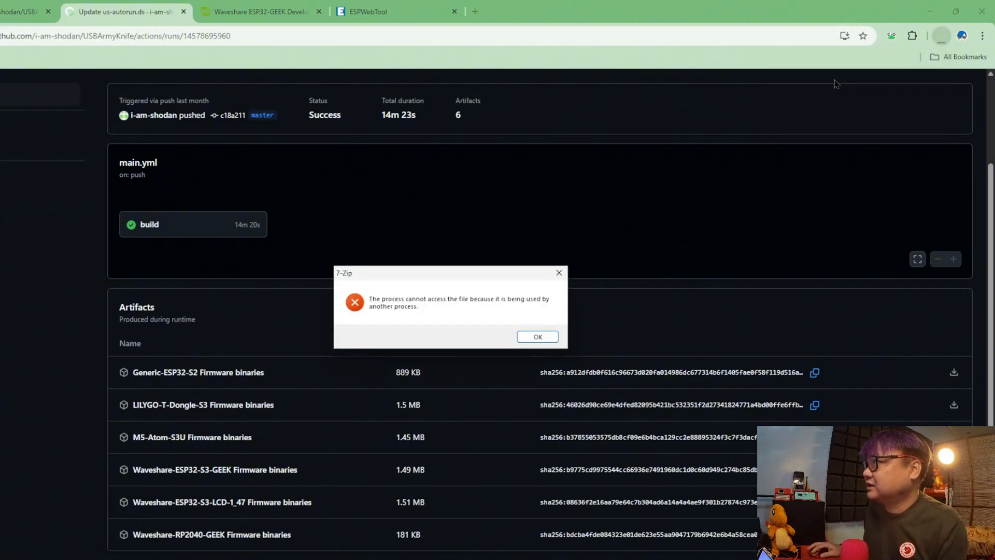
{"action": "left_click", "coordinate": [537, 336]}
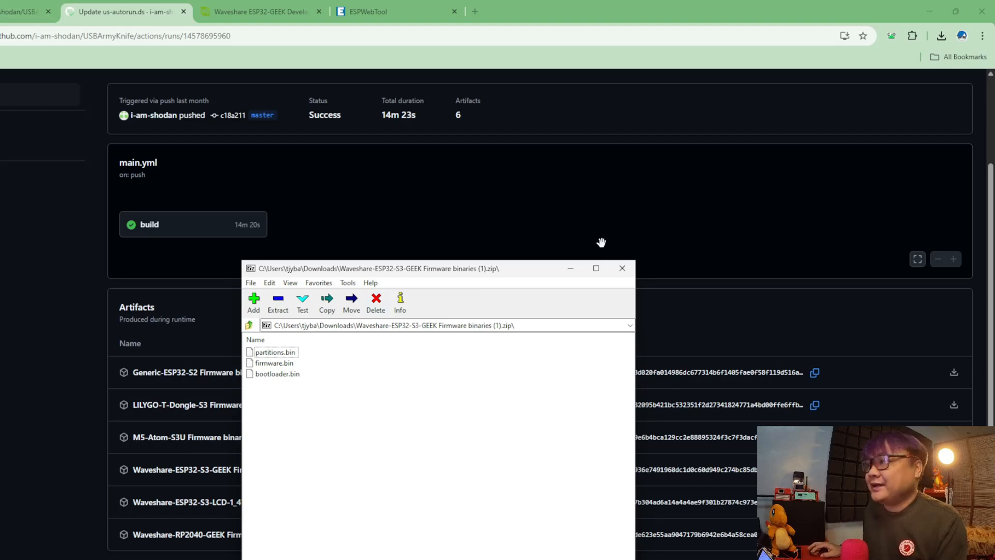
{"action": "left_click", "coordinate": [622, 267]}
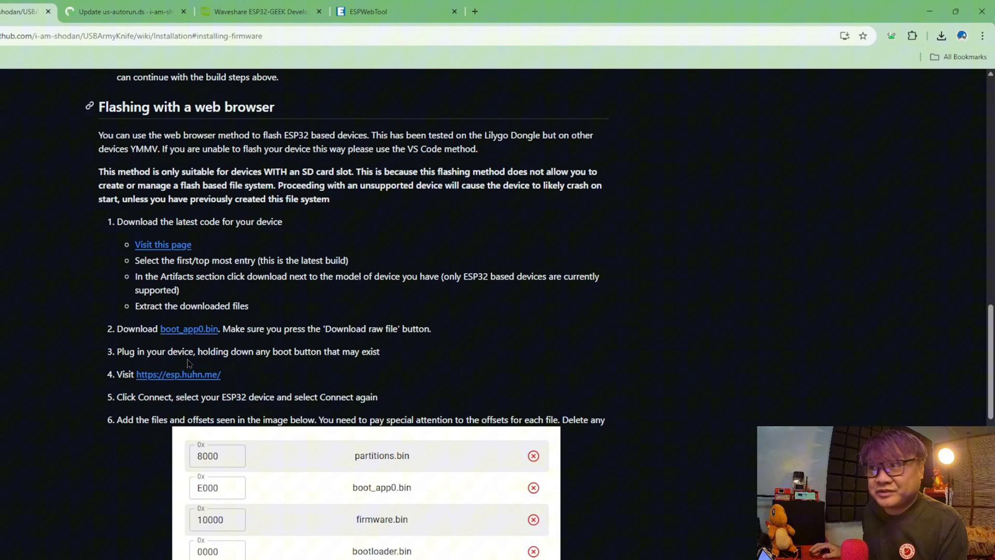
- Open the boot_app0.bin file page from arduino-esp32 in a new tab
{"action": "right_click", "coordinate": [189, 329]}
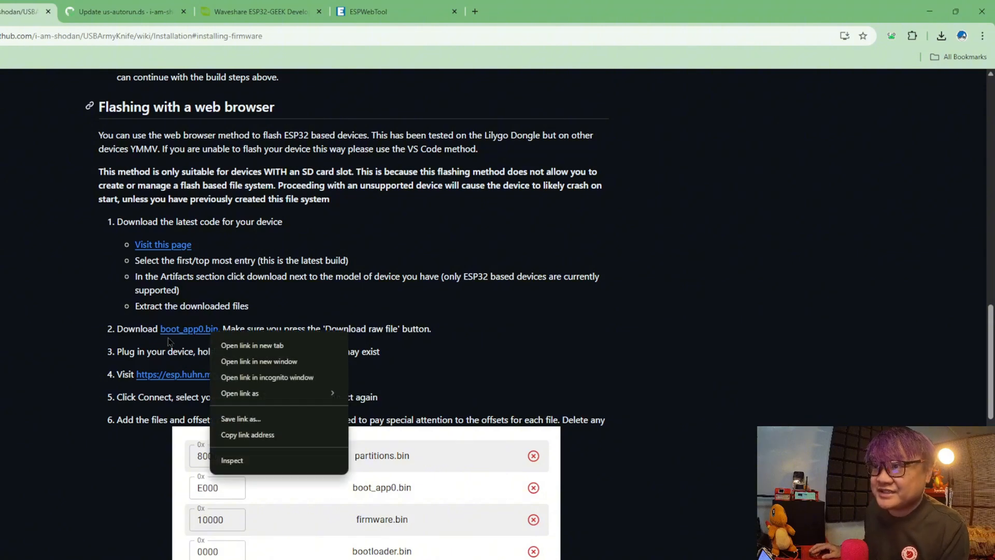
{"action": "mouse_move", "coordinate": [270, 353]}
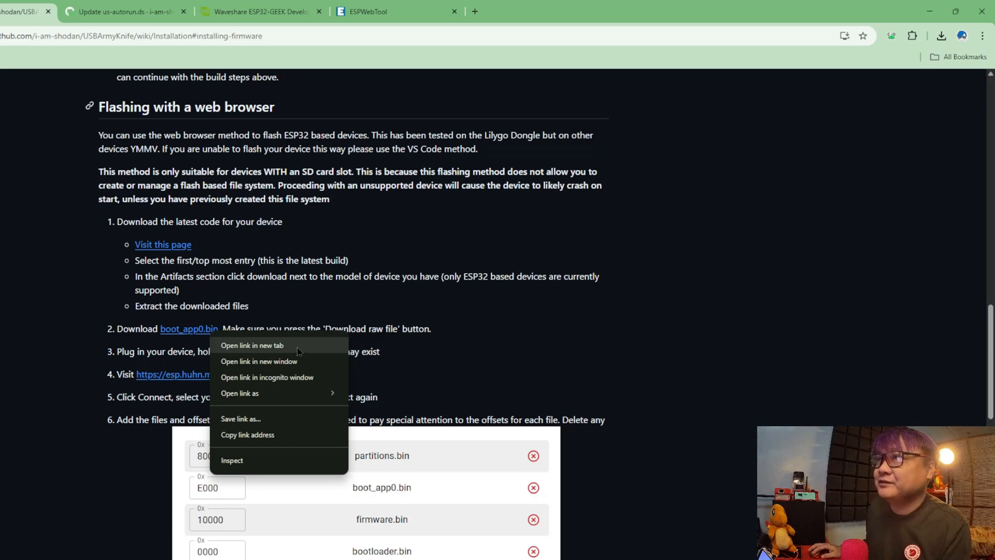
{"action": "left_click", "coordinate": [251, 345]}
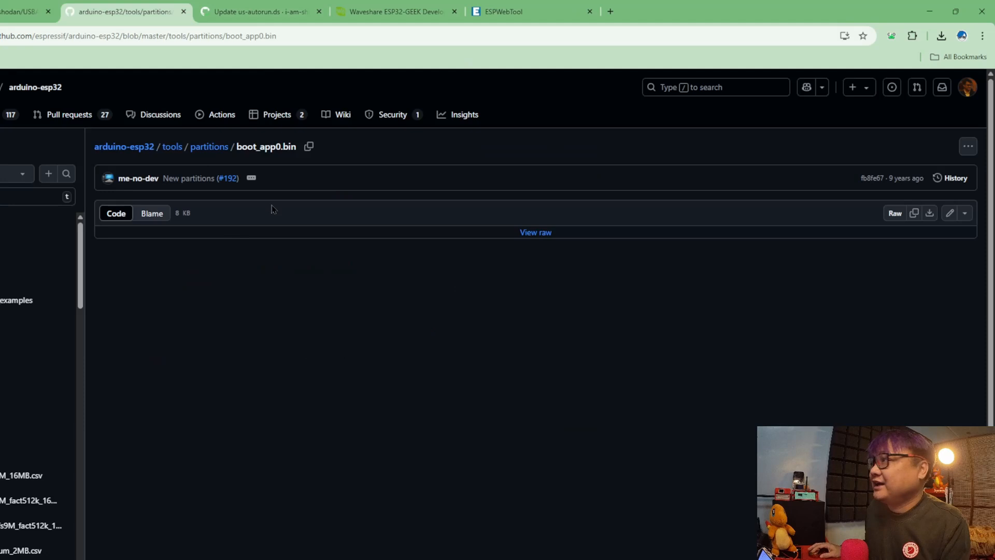
{"action": "mouse_move", "coordinate": [288, 226]}
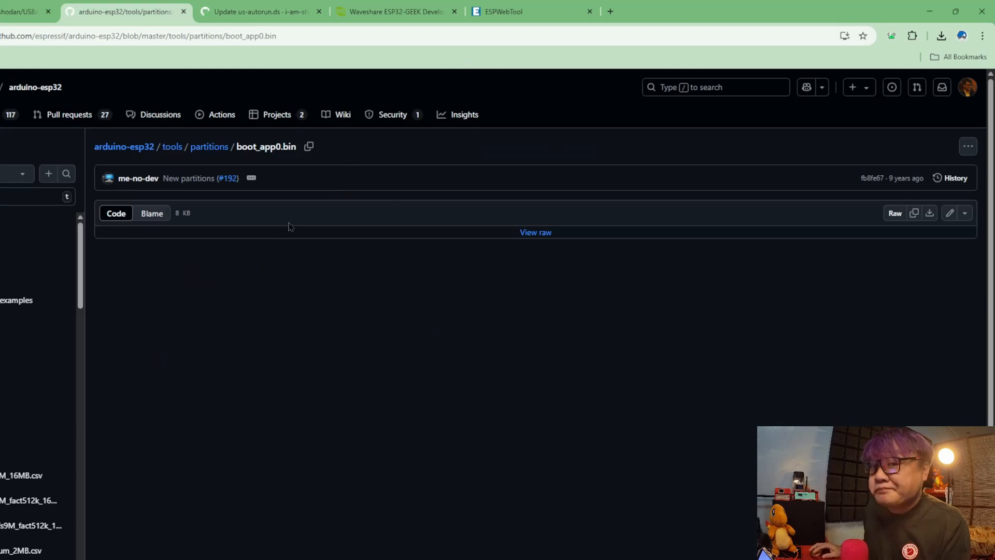
{"action": "mouse_move", "coordinate": [346, 294]}
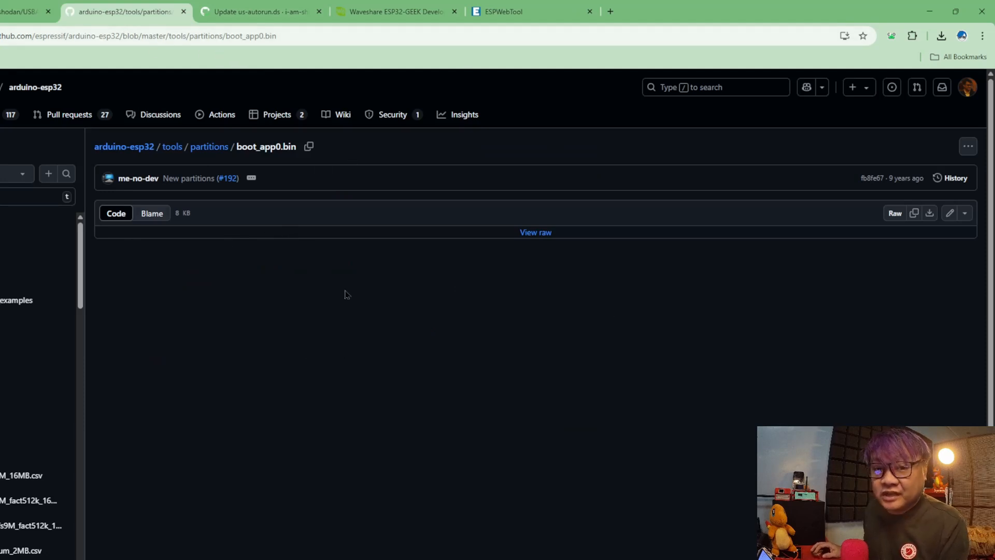
{"action": "mouse_move", "coordinate": [929, 213]}
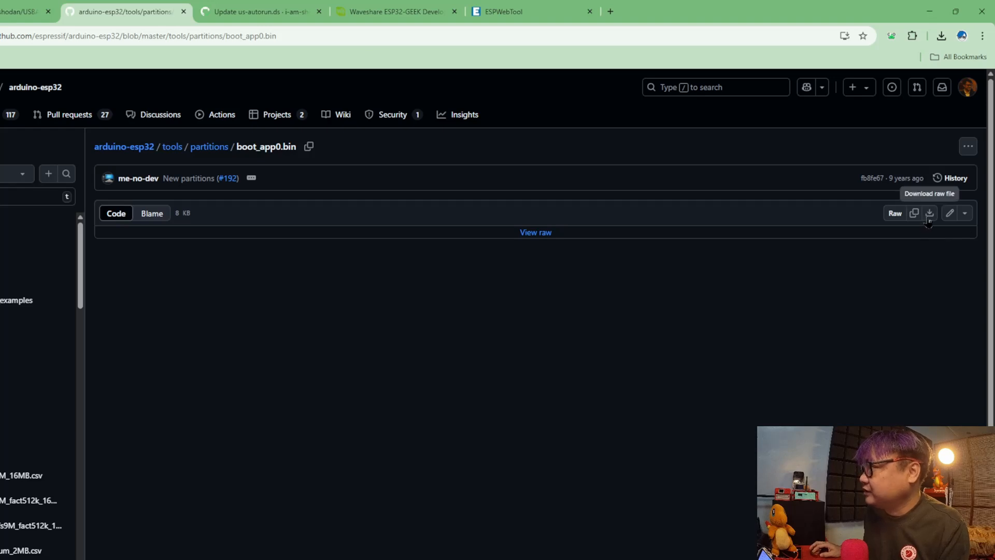
{"action": "mouse_move", "coordinate": [925, 227]}
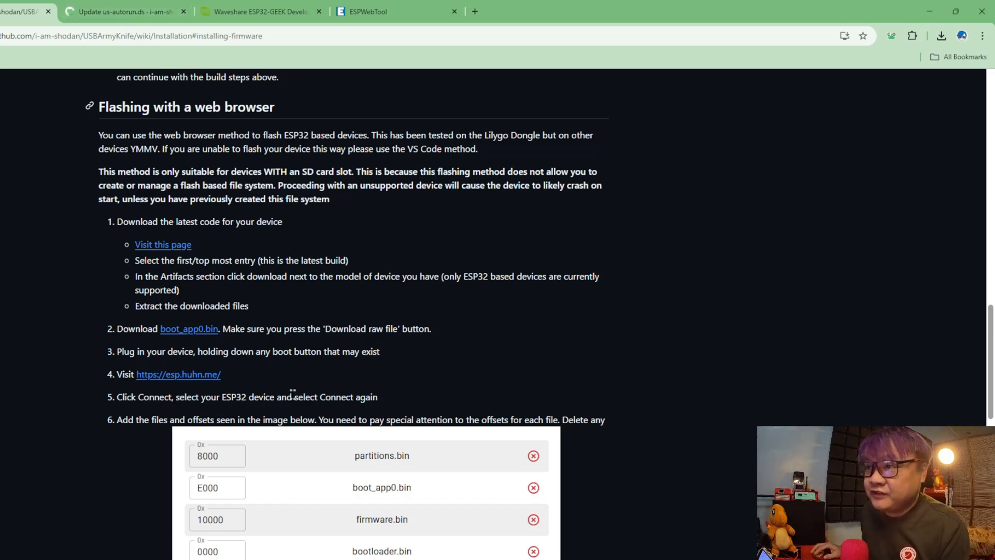
{"action": "mouse_move", "coordinate": [329, 384]}
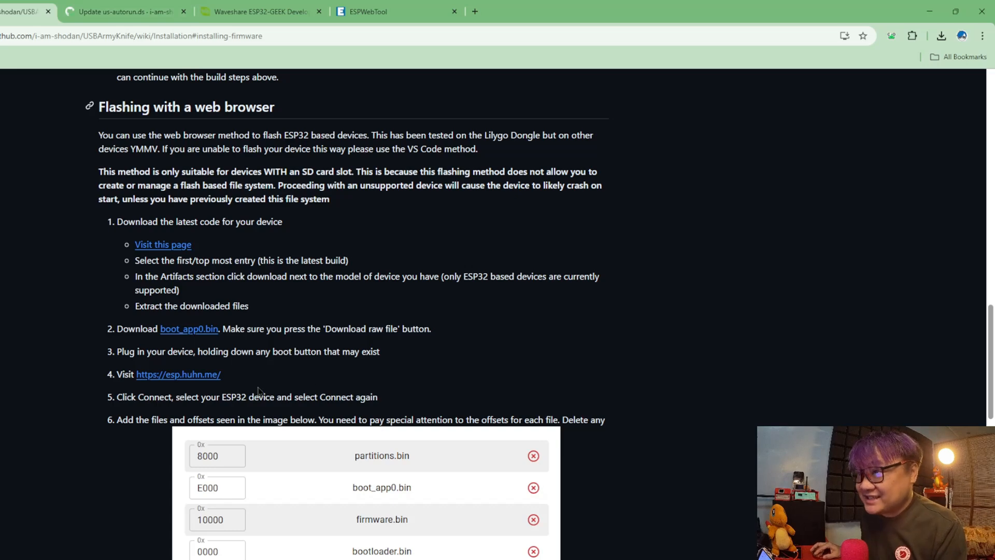
- Switch to the ESPWebTool flasher tab at esp.huhn.me
{"action": "left_click", "coordinate": [397, 12]}
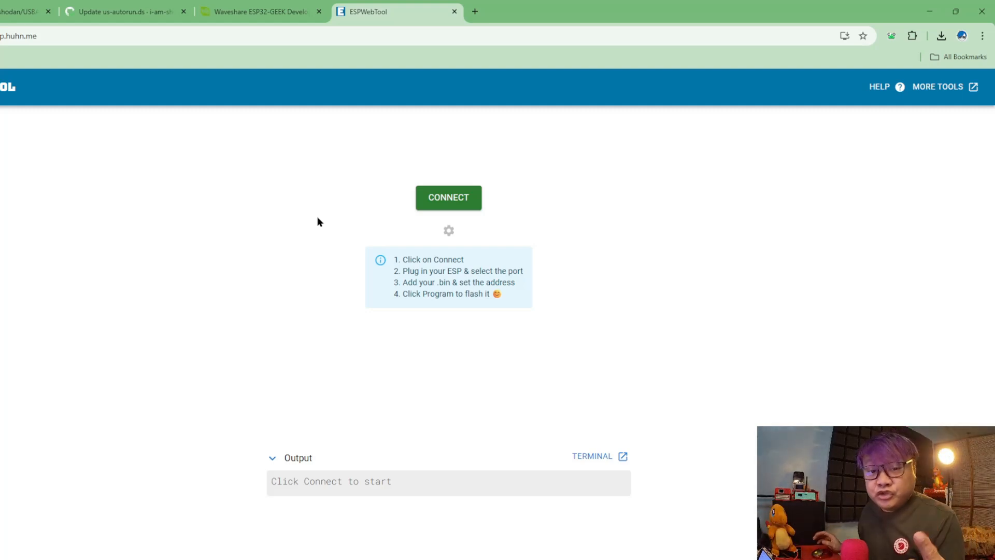
- Connect ESPWebTool to the ESP32 over USB serial and edit the binaries' flash offsets
{"action": "left_click", "coordinate": [447, 197]}
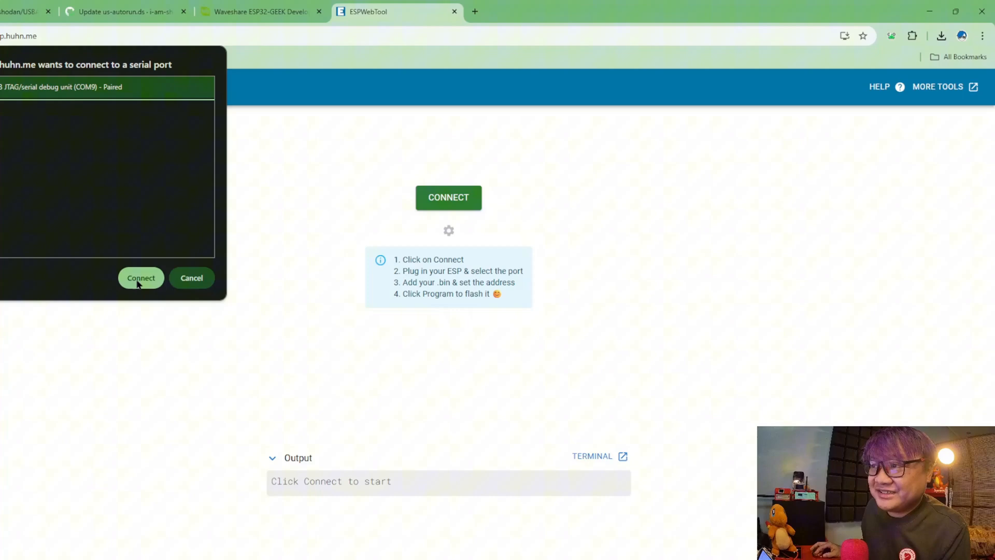
{"action": "left_click", "coordinate": [140, 277]}
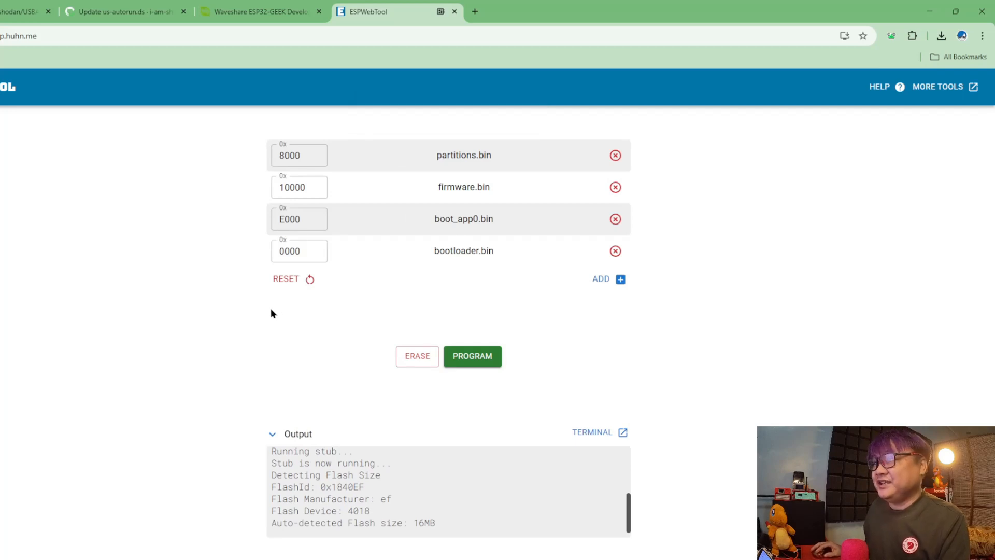
{"action": "mouse_move", "coordinate": [260, 379]}
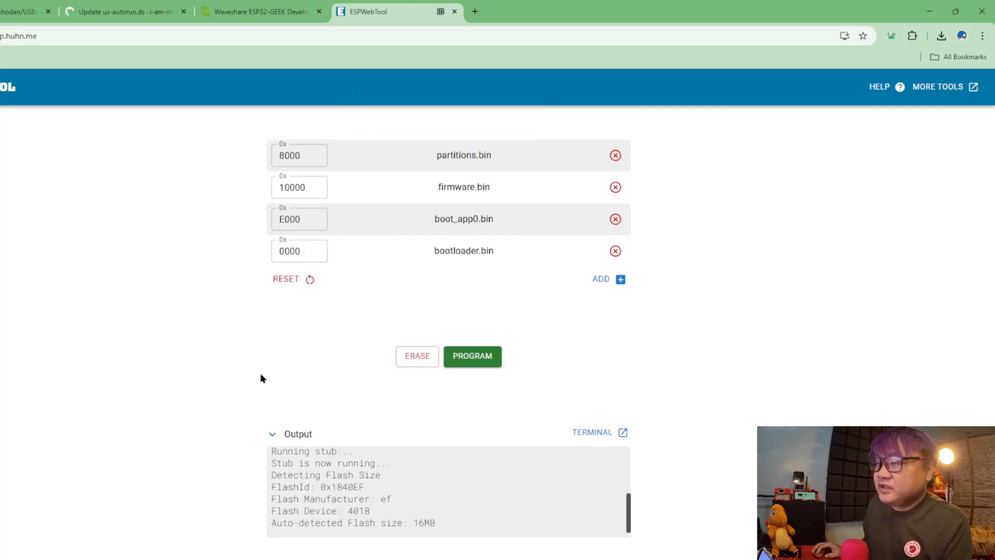
{"action": "mouse_move", "coordinate": [352, 291]}
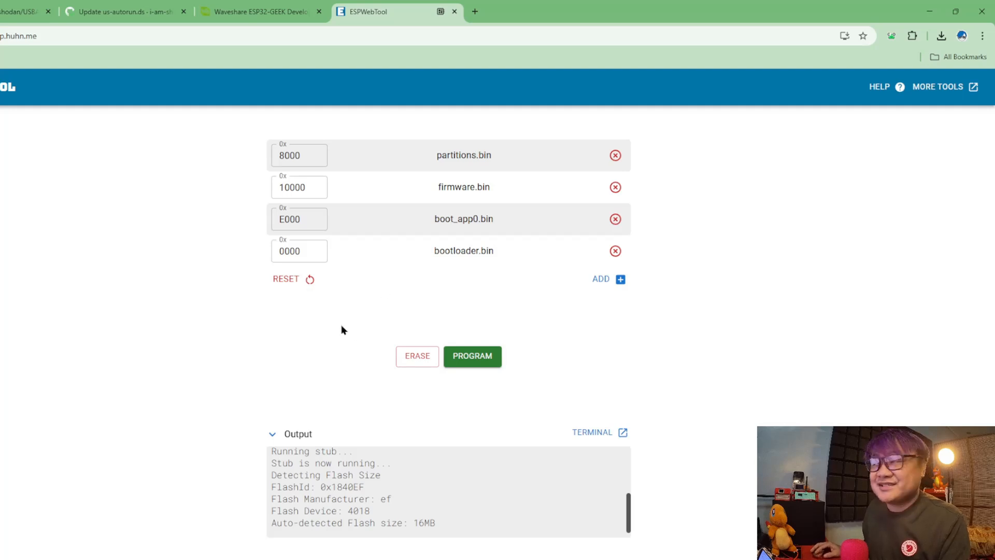
{"action": "left_click", "coordinate": [299, 154]}
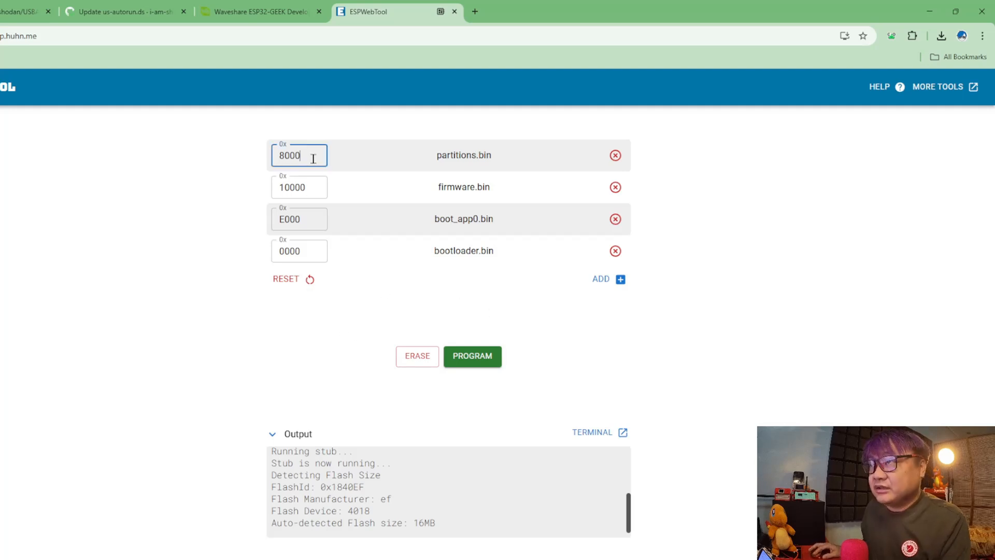
{"action": "left_click", "coordinate": [299, 219]}
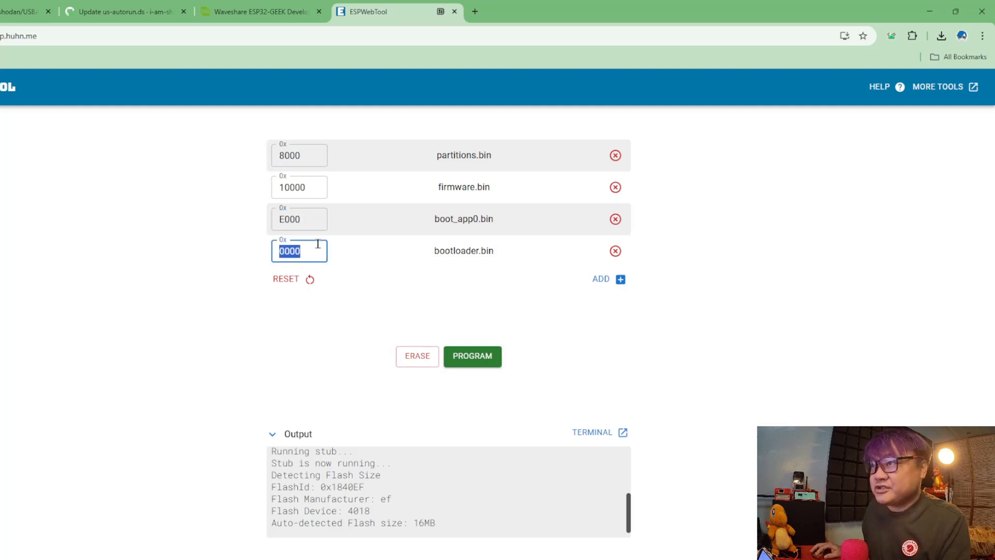
{"action": "mouse_move", "coordinate": [380, 294]}
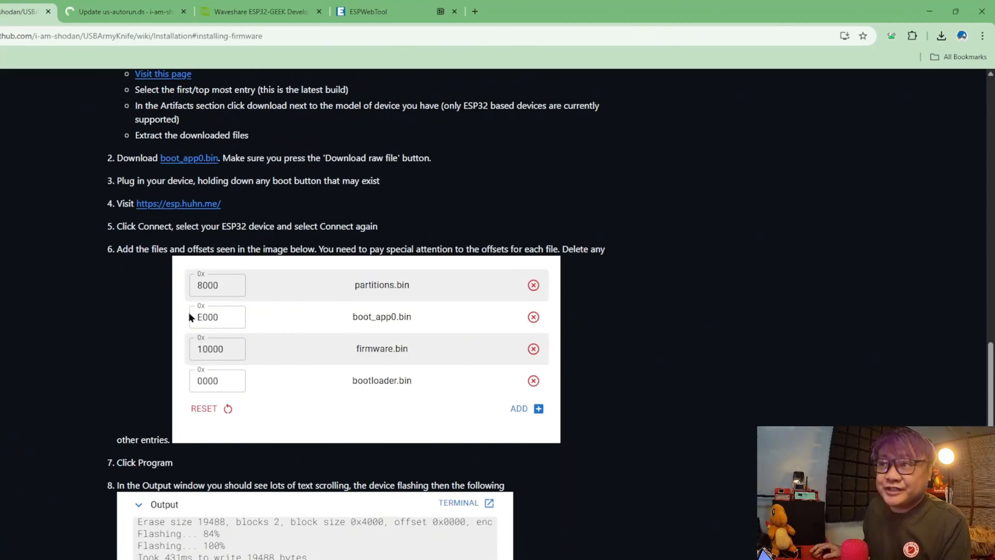
{"action": "mouse_move", "coordinate": [338, 331]}
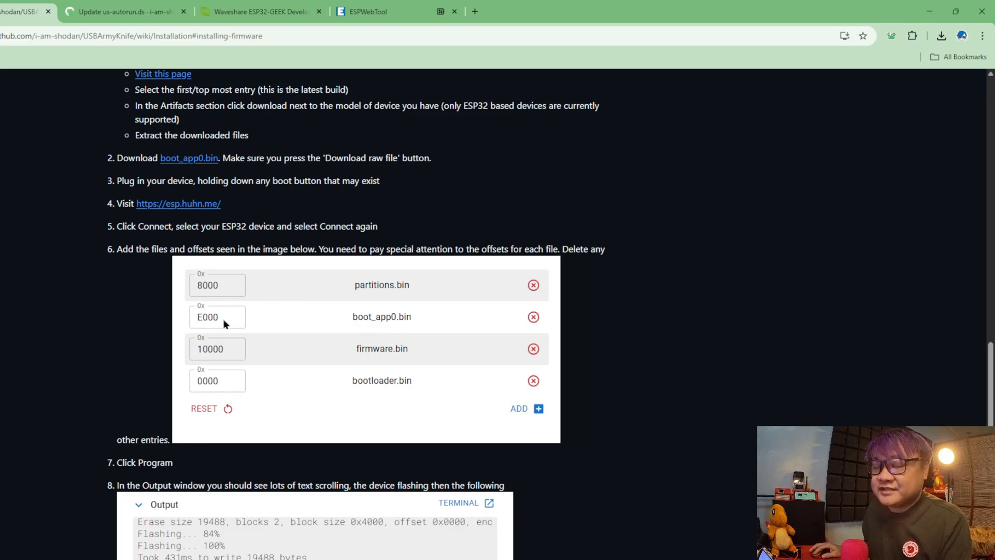
{"action": "mouse_move", "coordinate": [189, 364]}
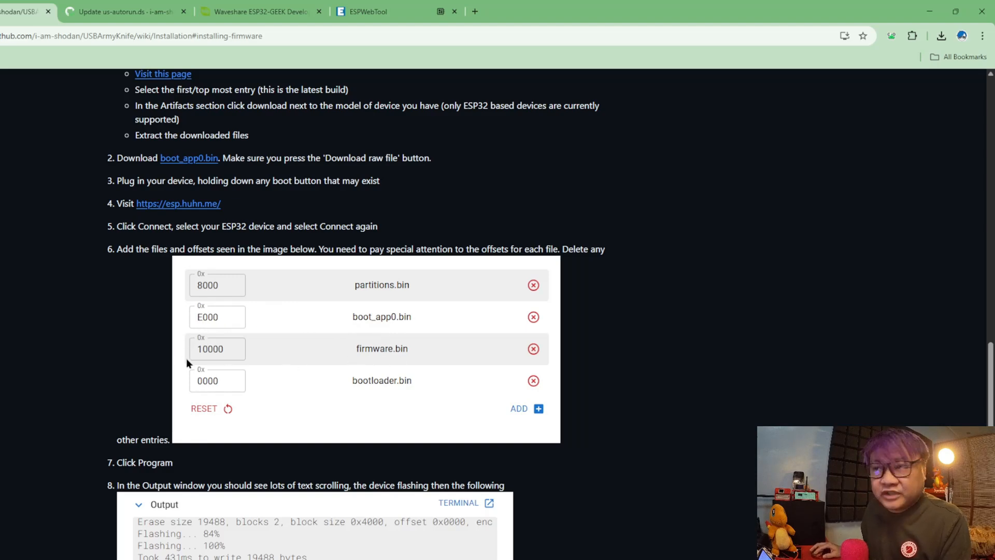
{"action": "mouse_move", "coordinate": [191, 402]}
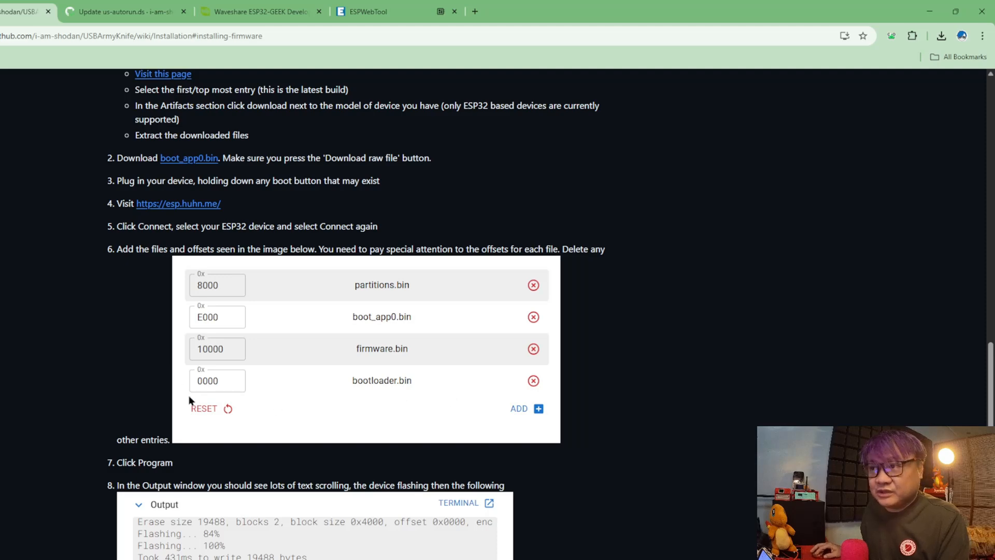
{"action": "mouse_move", "coordinate": [209, 388]}
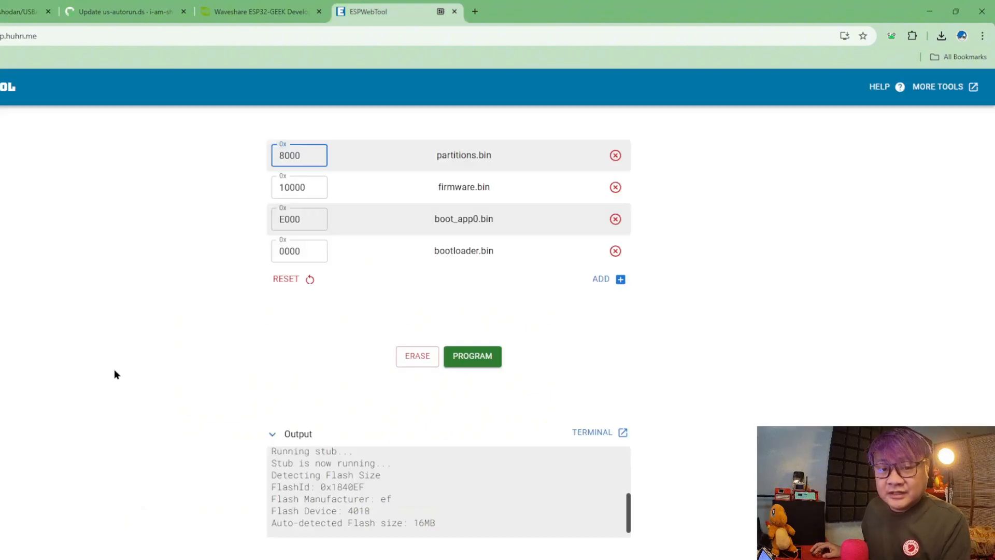
{"action": "mouse_move", "coordinate": [371, 429]}
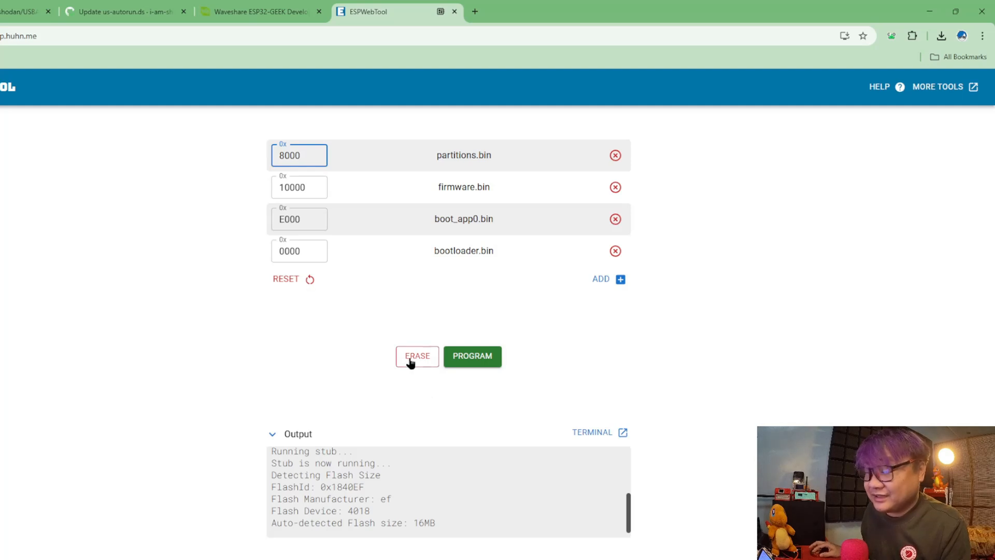
- Erase the ESP32's entire flash memory, confirming the prompt and closing the finished notice
{"action": "left_click", "coordinate": [416, 356]}
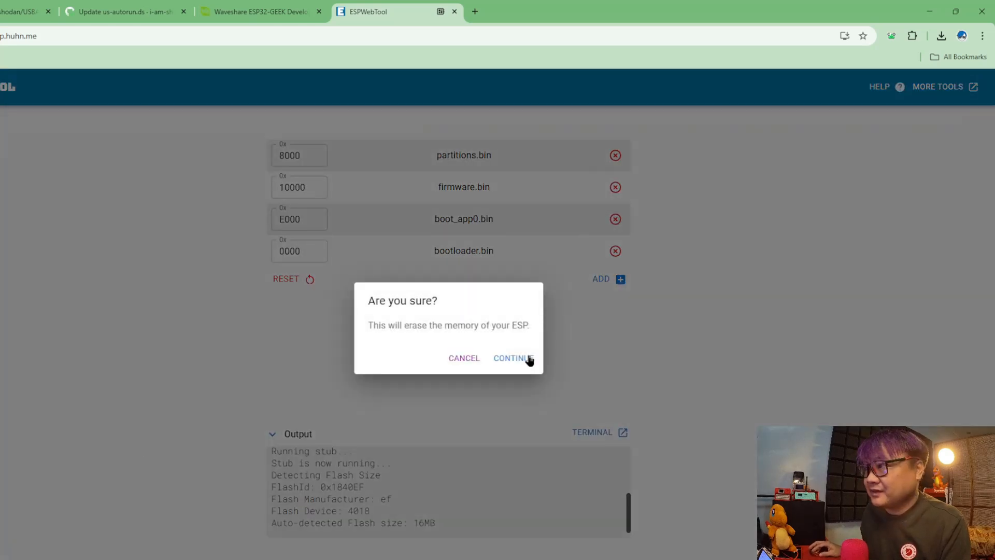
{"action": "left_click", "coordinate": [512, 357]}
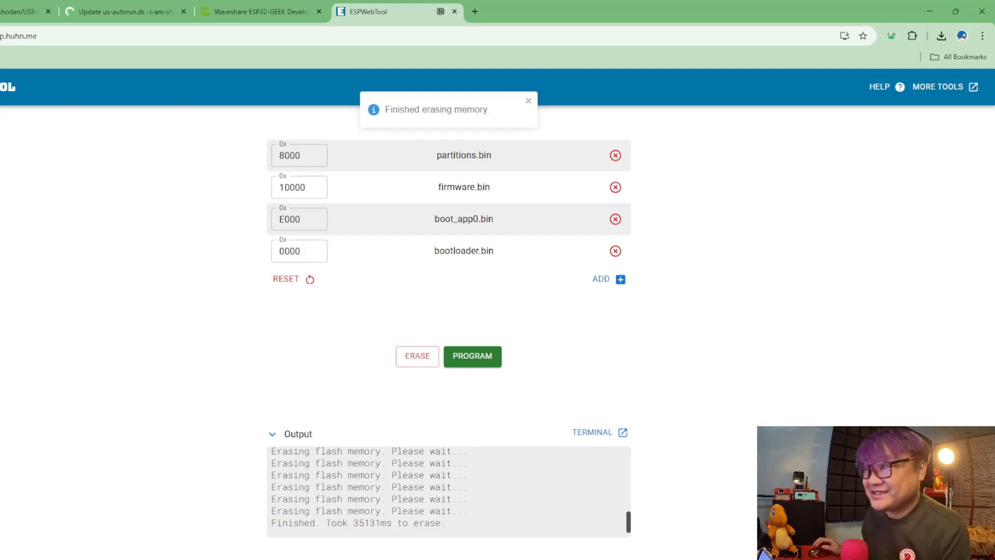
{"action": "left_click", "coordinate": [528, 100]}
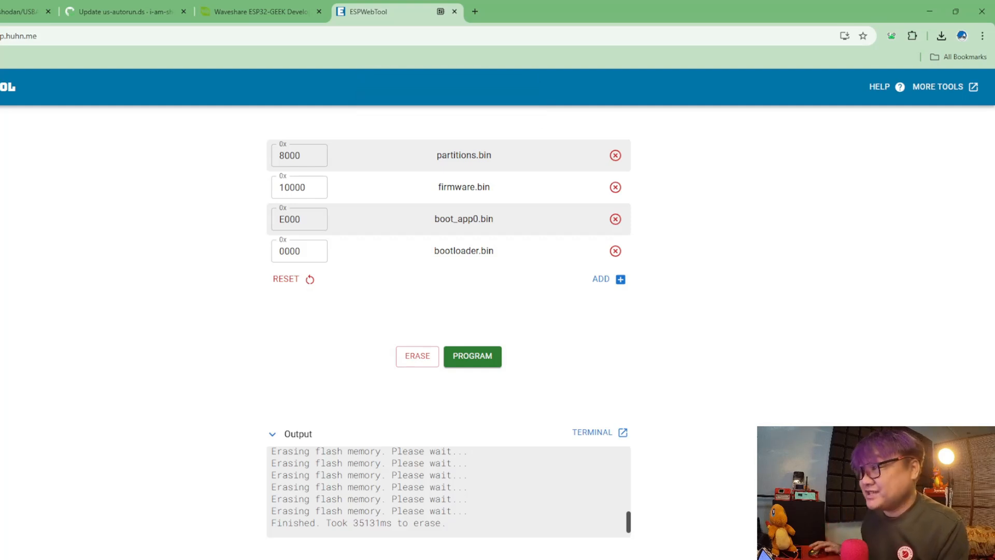
{"action": "mouse_move", "coordinate": [503, 371]}
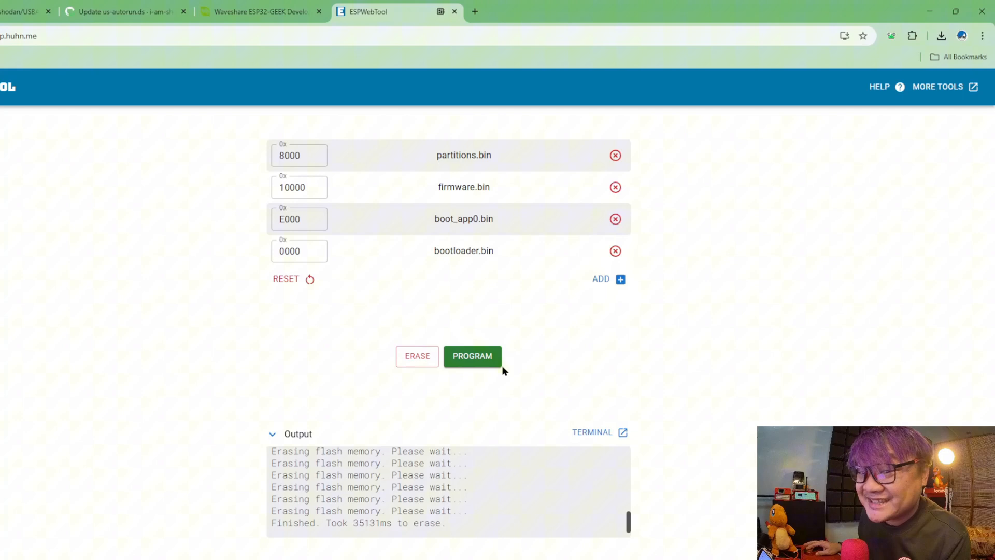
- Program the four loaded binaries onto the ESP32, confirming the firmware overwrite
{"action": "left_click", "coordinate": [472, 356]}
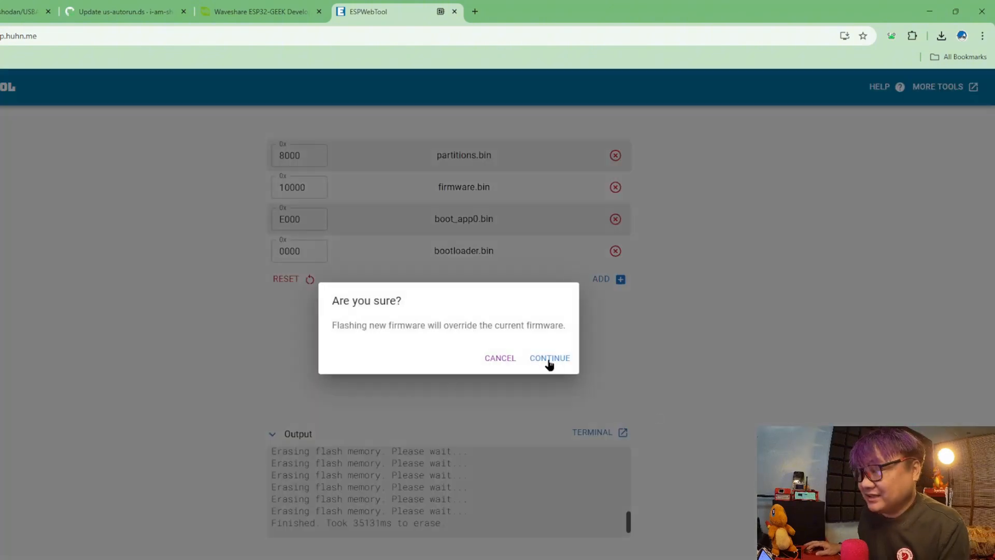
{"action": "left_click", "coordinate": [549, 357]}
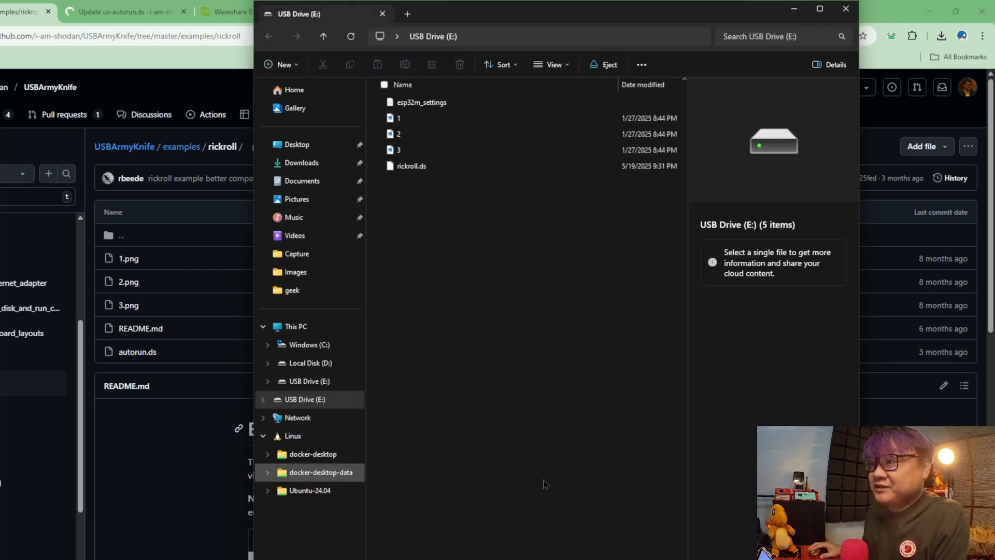
- Check USB Drive (E:) for esp32m_settings, images and rickroll.ds, then minimize Explorer
{"action": "right_click", "coordinate": [305, 399]}
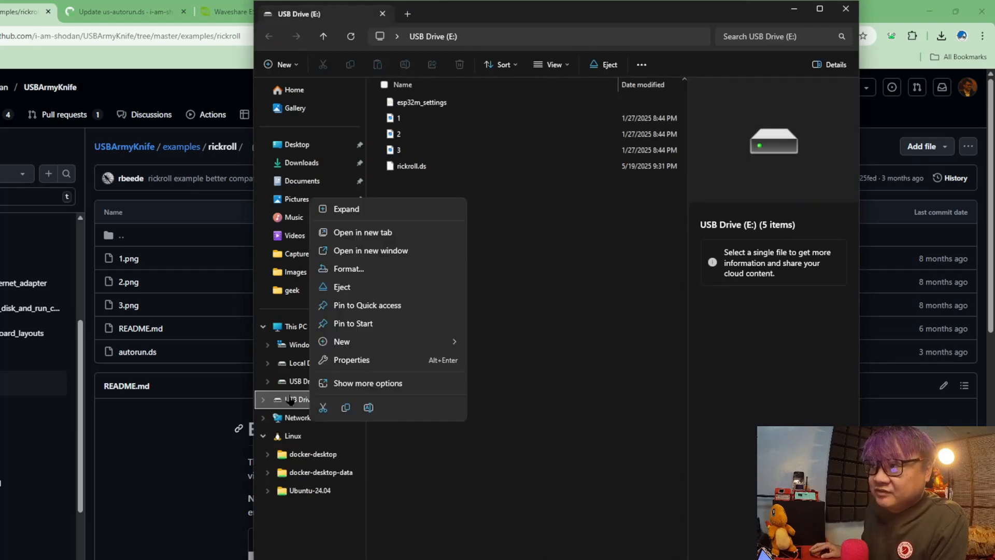
{"action": "mouse_move", "coordinate": [347, 268]}
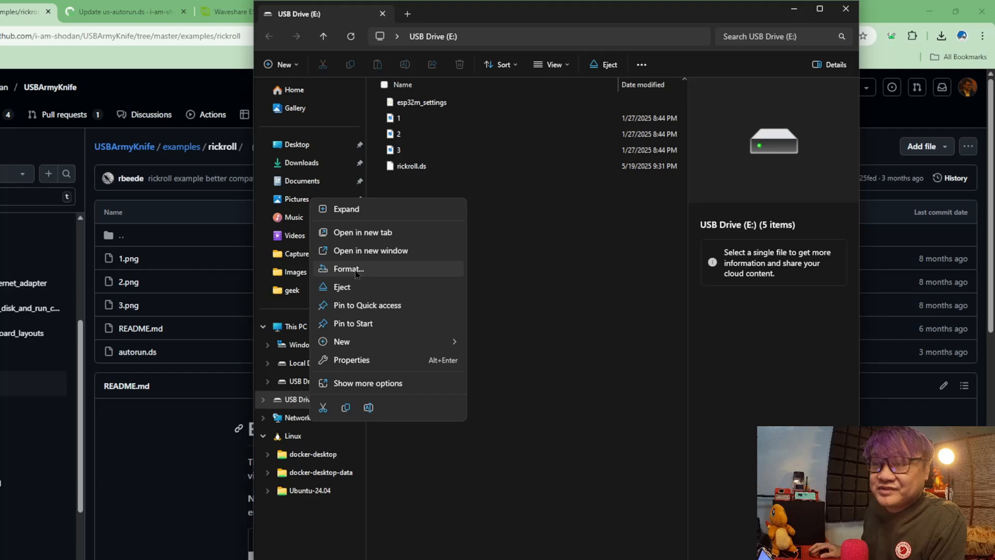
{"action": "left_click", "coordinate": [347, 269]}
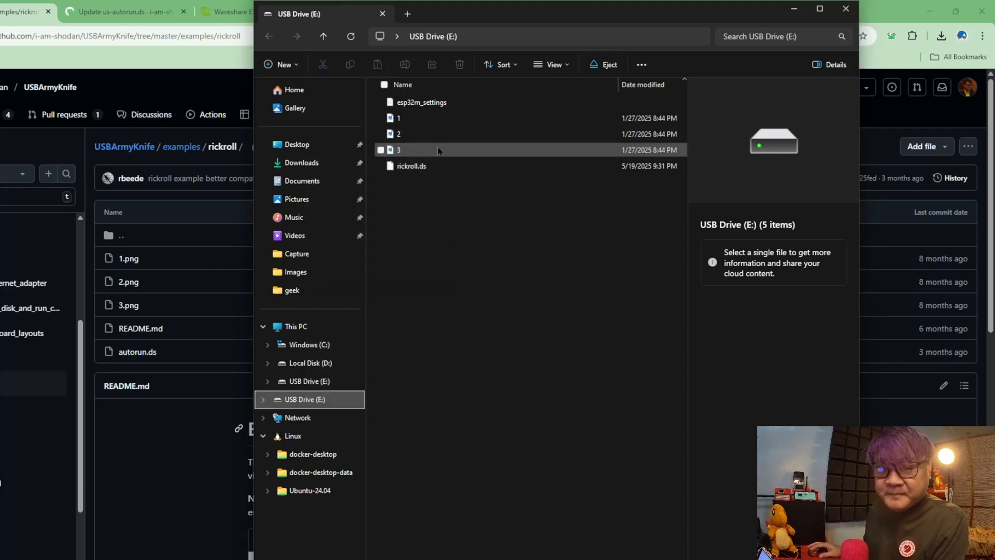
{"action": "left_click", "coordinate": [530, 373]}
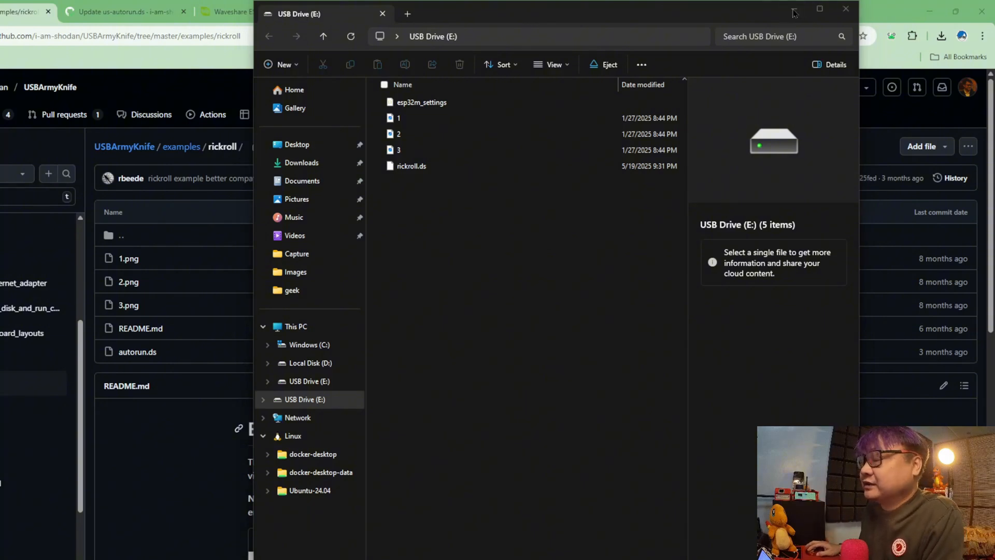
{"action": "left_click", "coordinate": [845, 8]}
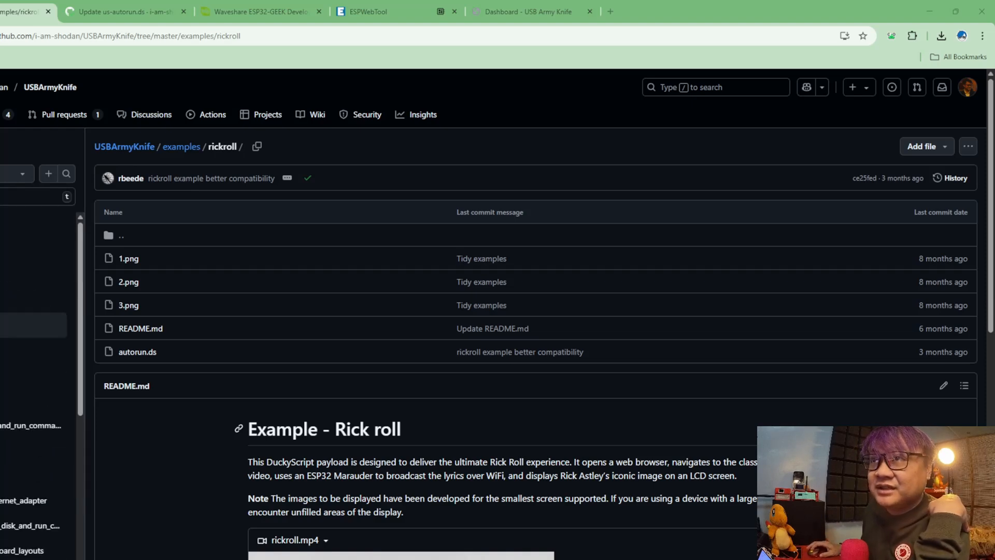
{"action": "scroll", "scroll_direction": "down", "scroll_amount": 3}
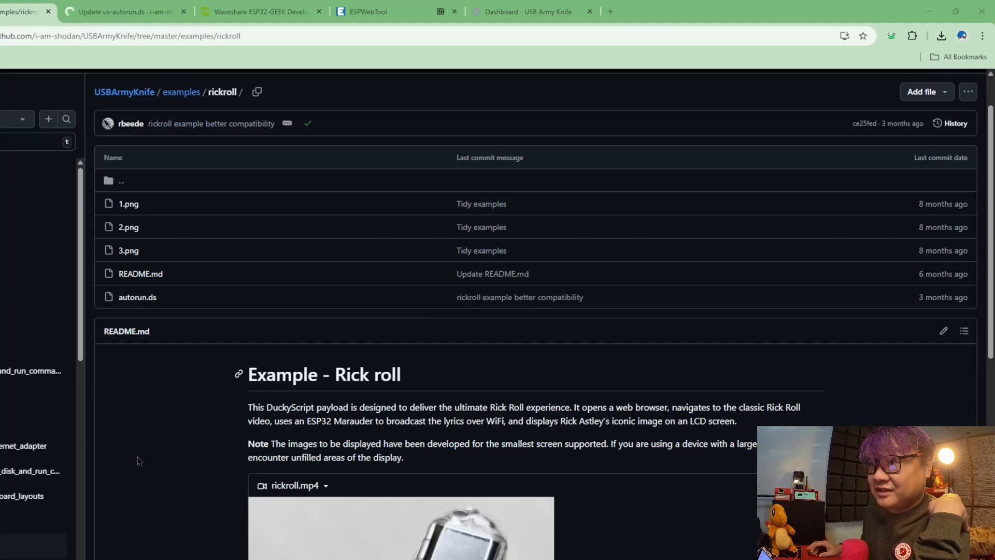
{"action": "scroll", "scroll_direction": "down", "scroll_amount": 3}
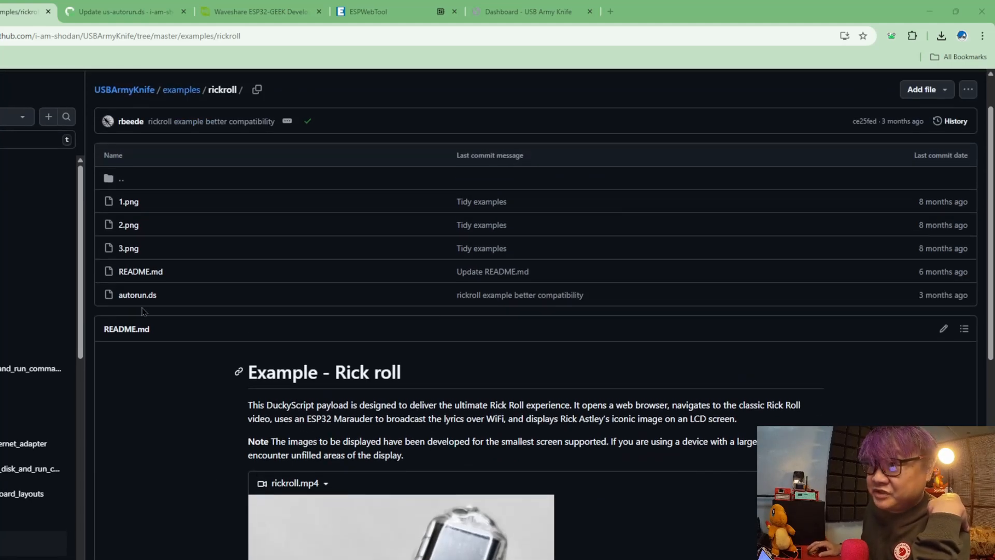
{"action": "mouse_move", "coordinate": [136, 294]}
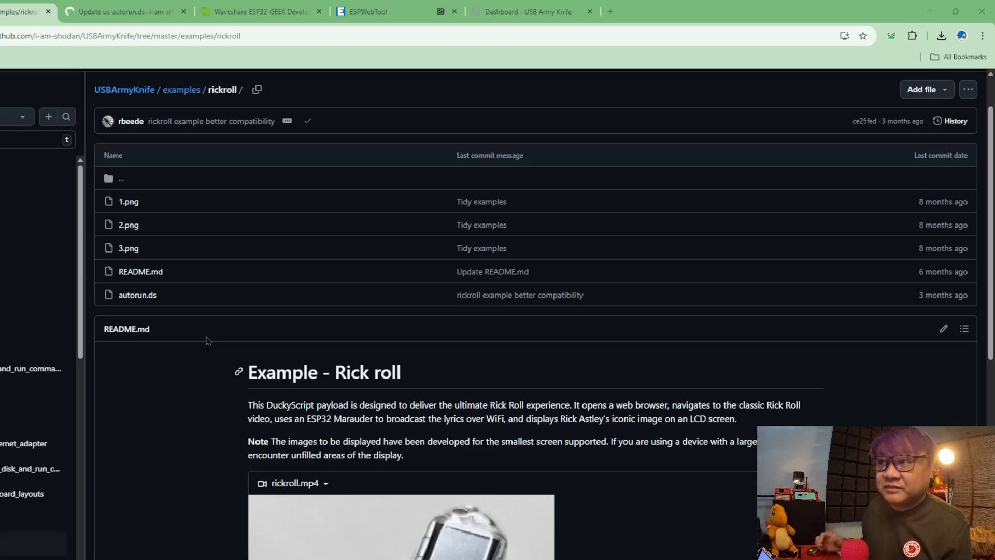
{"action": "mouse_move", "coordinate": [628, 379]}
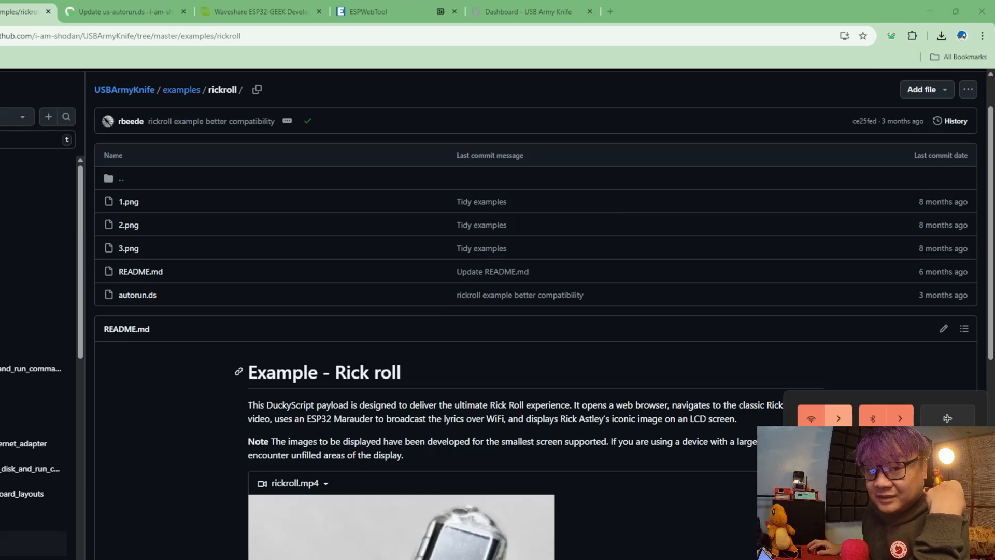
{"action": "left_click", "coordinate": [838, 418]}
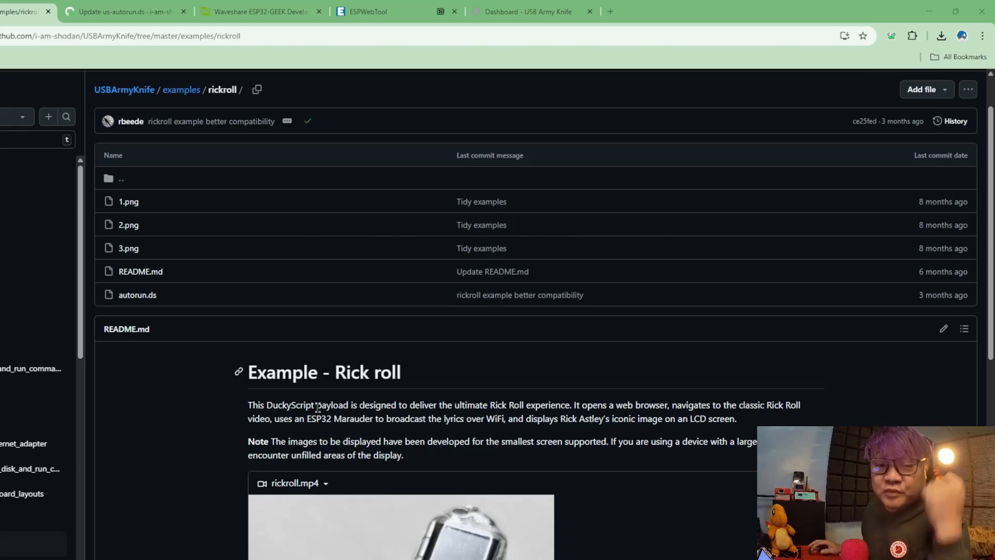
{"action": "left_click", "coordinate": [532, 12]}
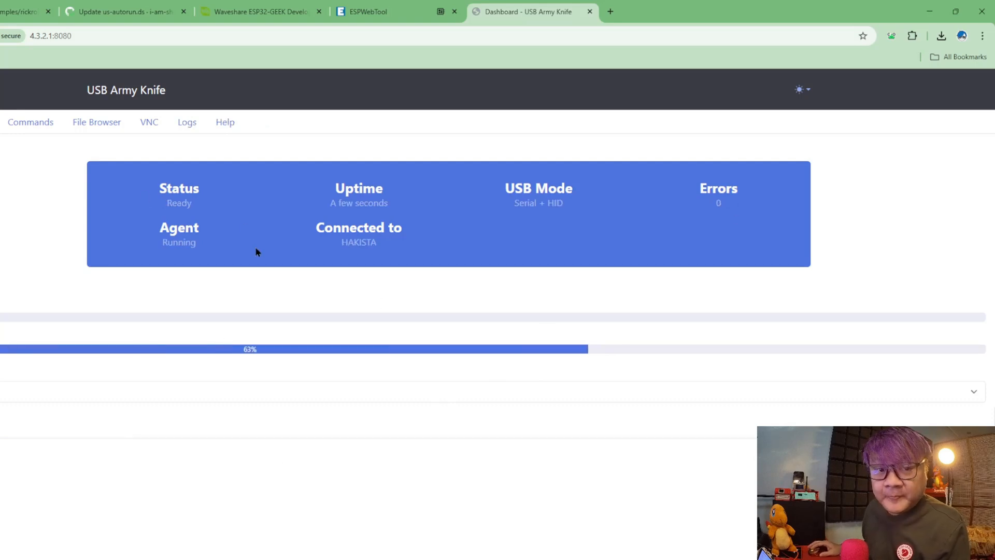
{"action": "mouse_move", "coordinate": [525, 142]}
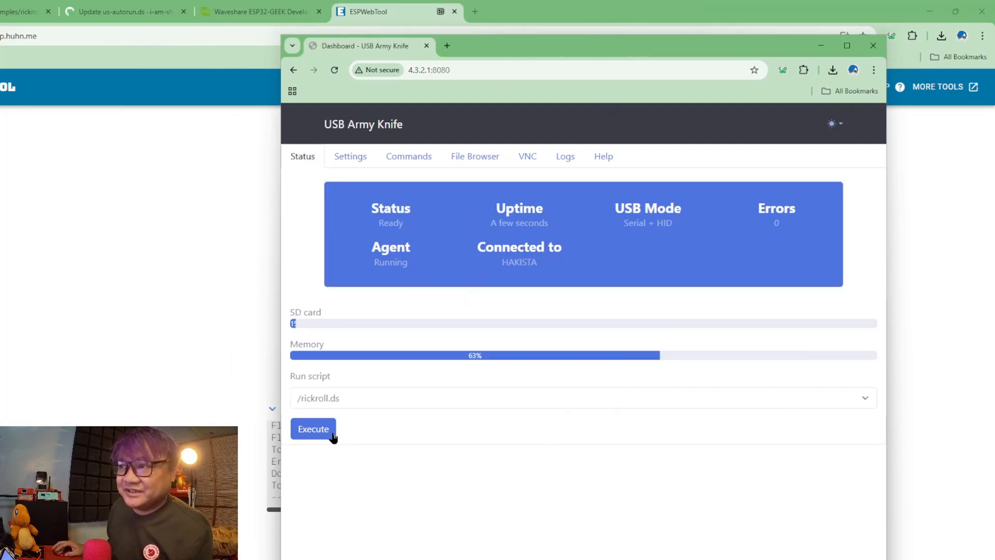
{"action": "mouse_move", "coordinate": [463, 379]}
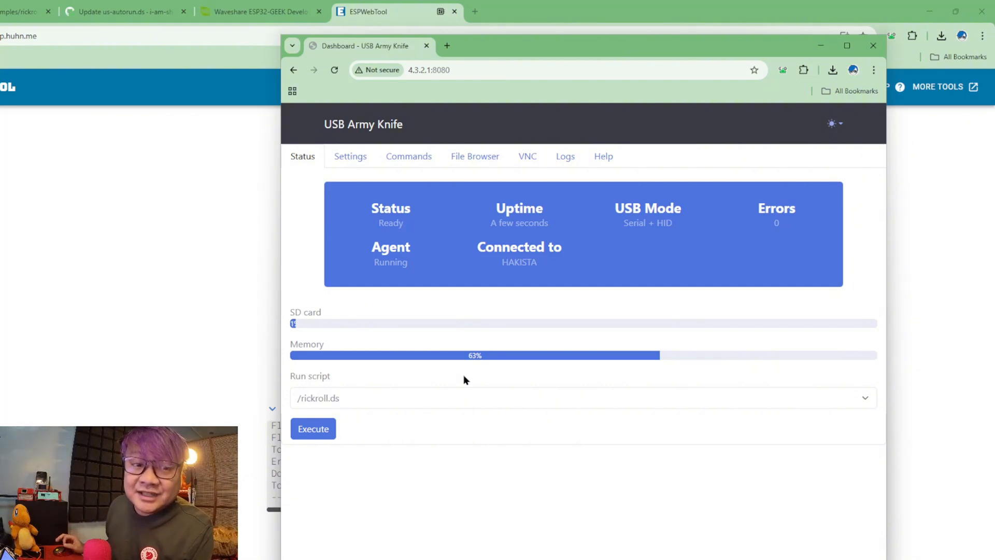
{"action": "left_click", "coordinate": [583, 398]}
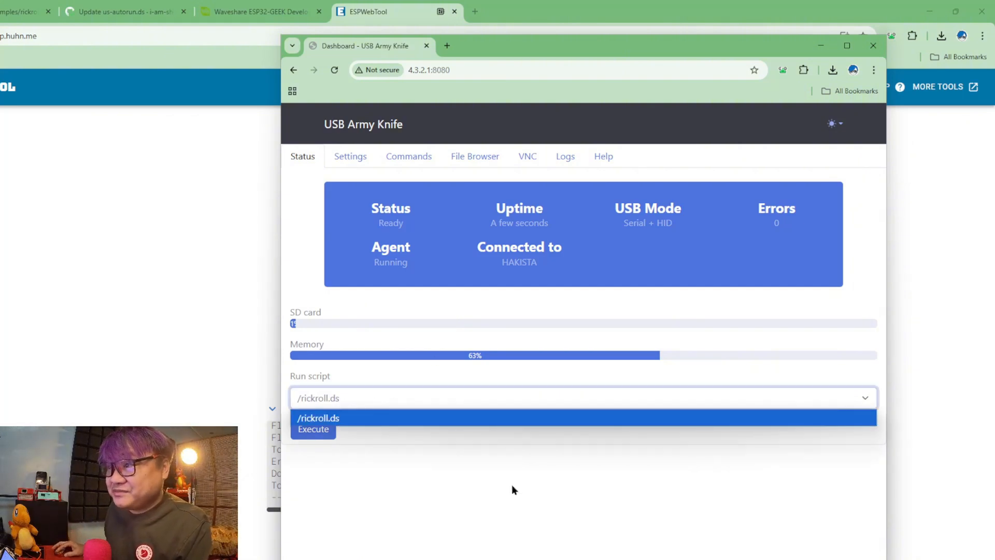
{"action": "left_click", "coordinate": [318, 418]}
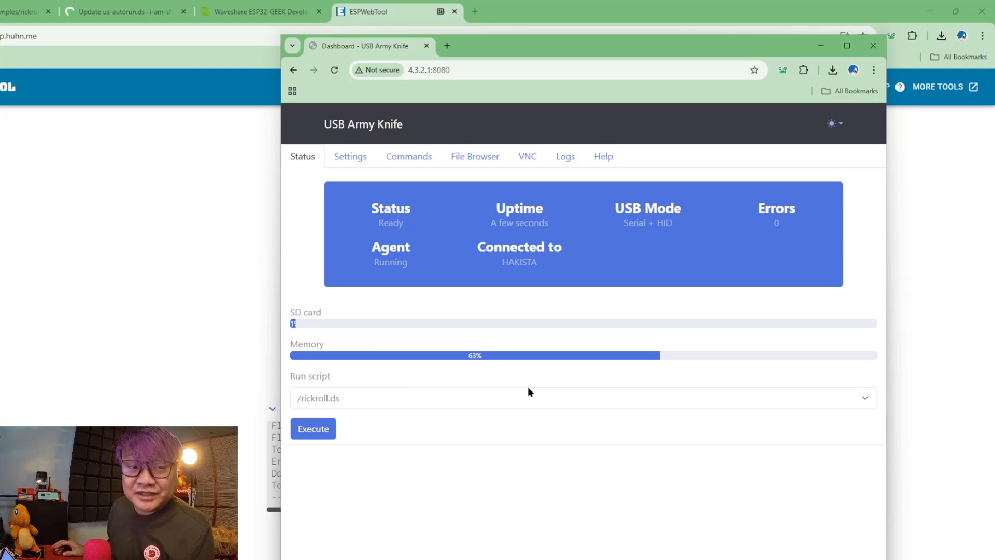
{"action": "mouse_move", "coordinate": [585, 54]}
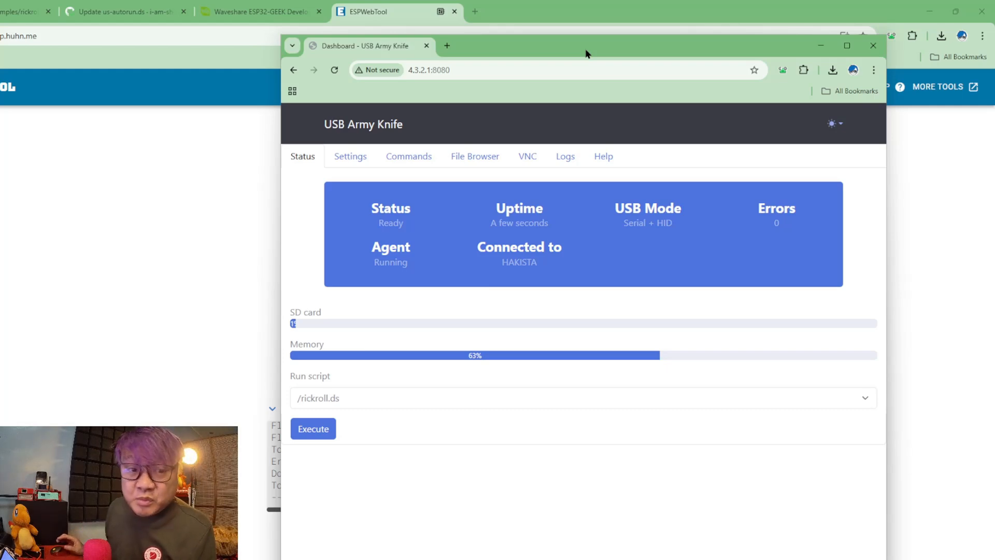
{"action": "mouse_move", "coordinate": [631, 494]}
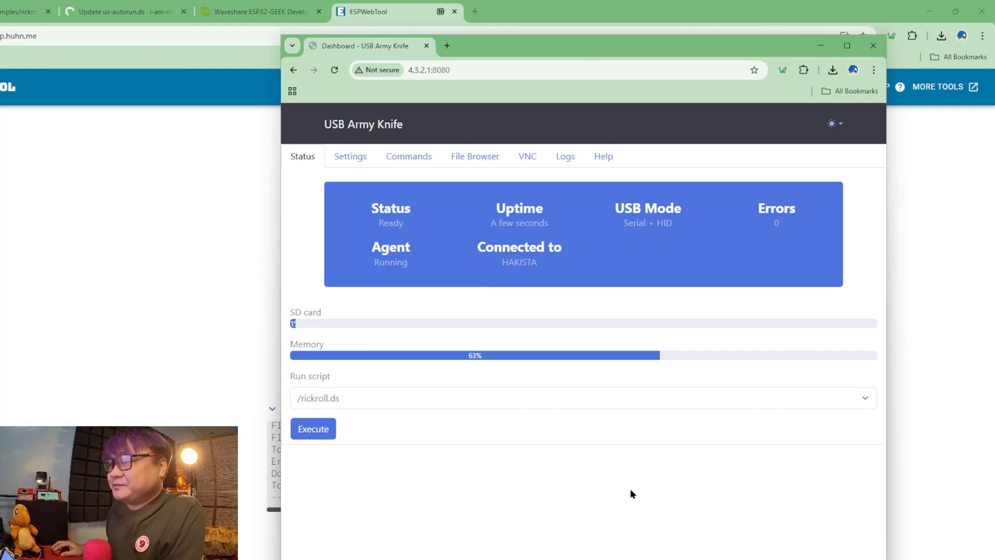
{"action": "mouse_move", "coordinate": [388, 486]}
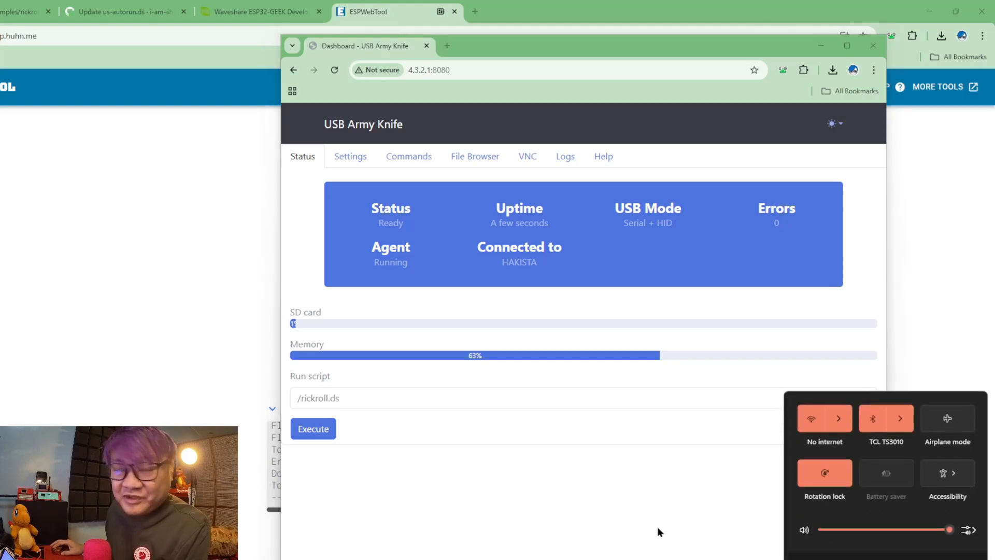
{"action": "mouse_move", "coordinate": [560, 500]}
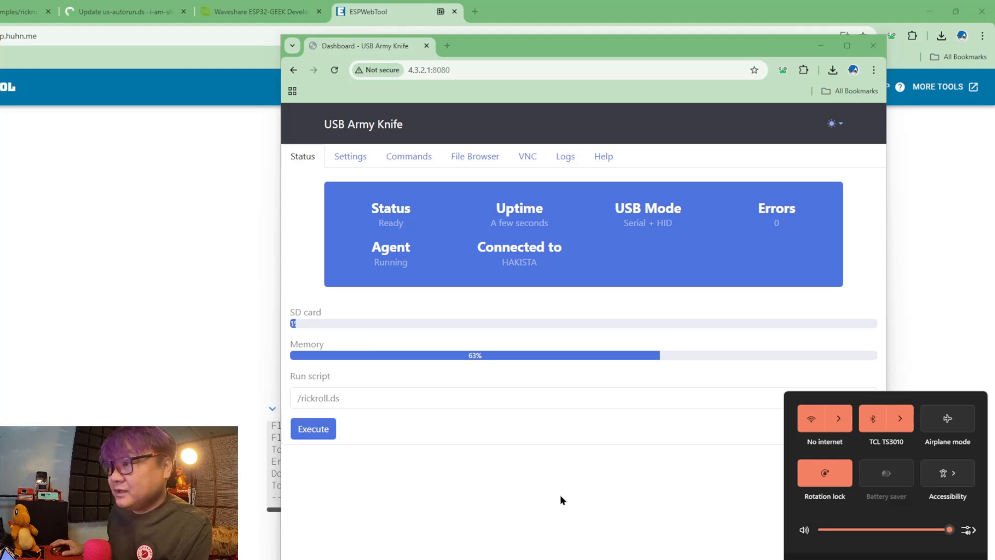
{"action": "mouse_move", "coordinate": [593, 522]}
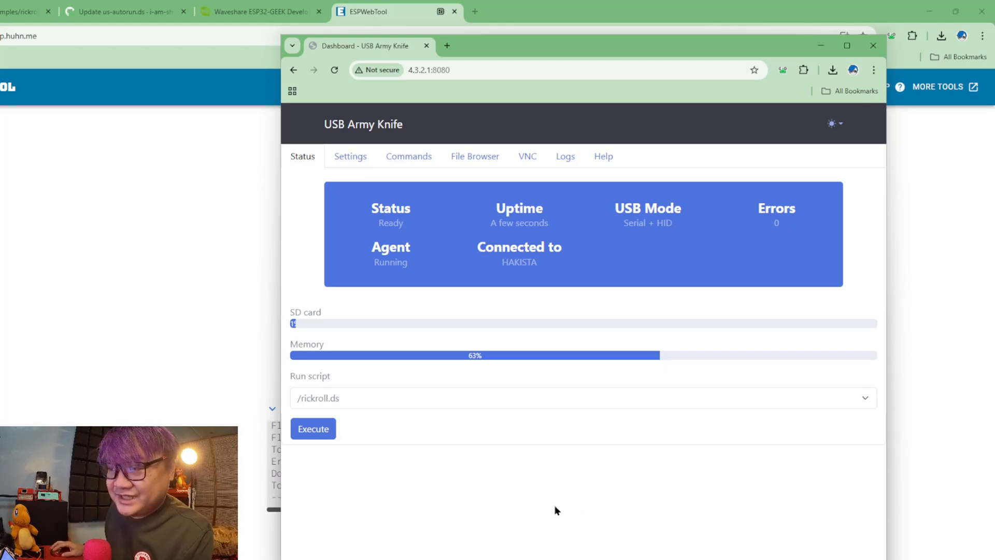
{"action": "mouse_move", "coordinate": [599, 89]}
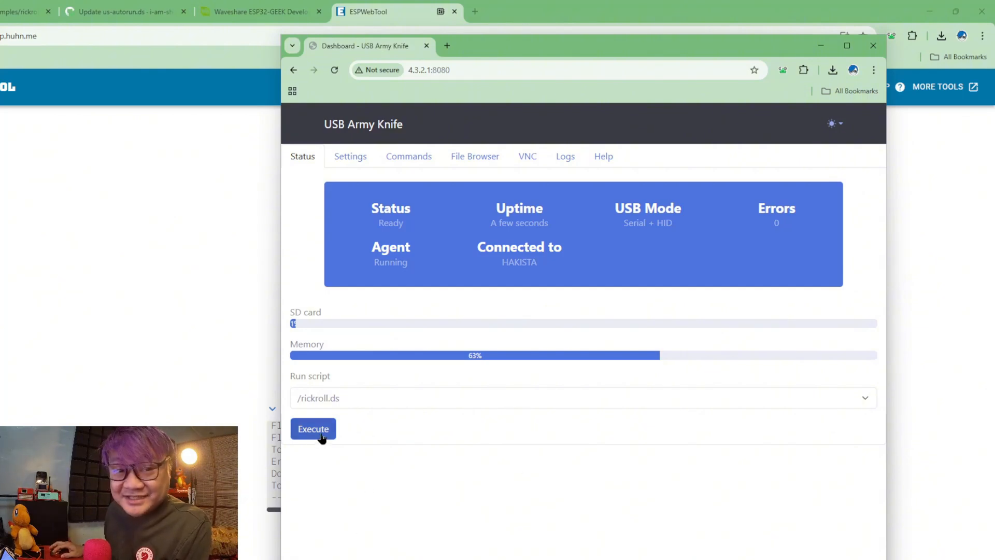
- Execute /rickroll.ds and browse the Wi-Fi list for the 'Never gonna…' networks
{"action": "left_click", "coordinate": [312, 428]}
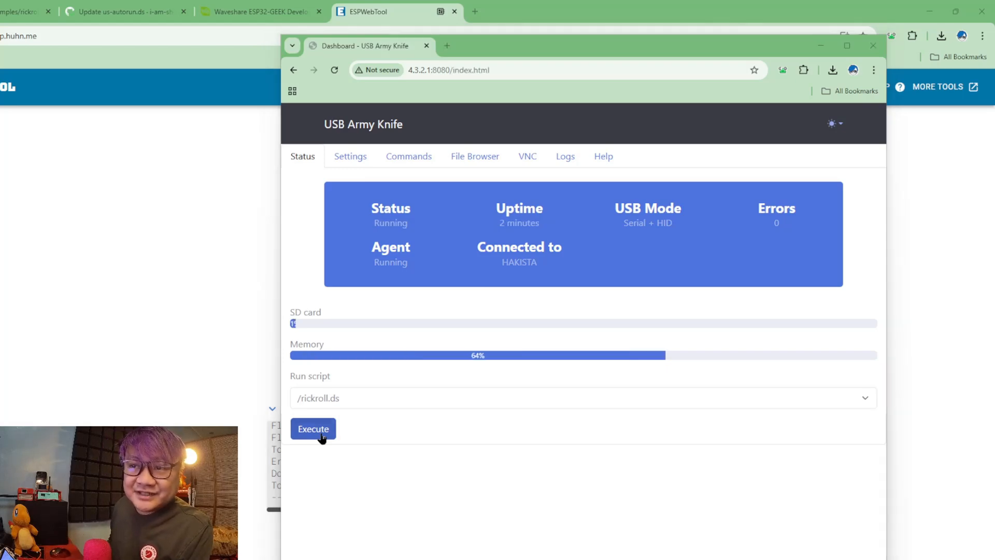
{"action": "left_click", "coordinate": [312, 429]}
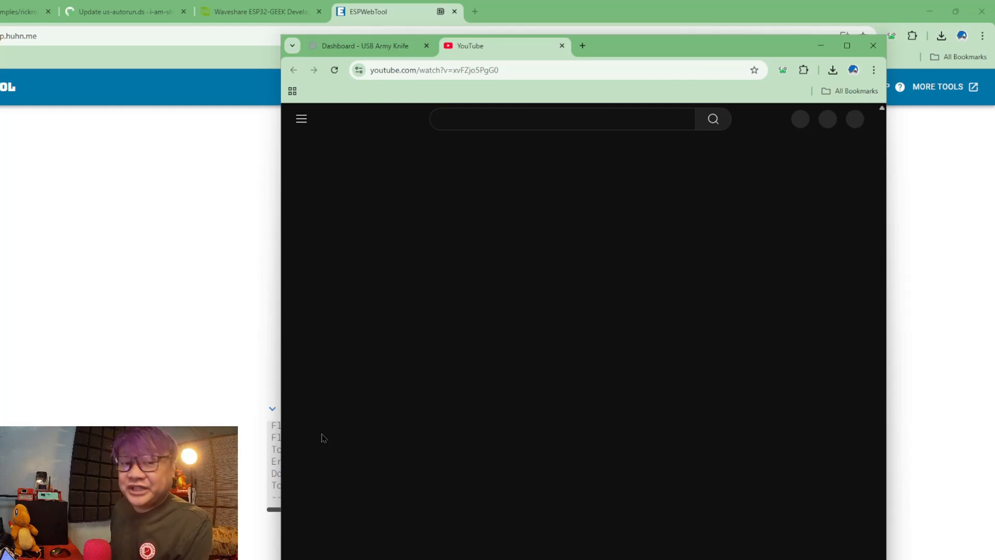
{"action": "mouse_move", "coordinate": [628, 330]}
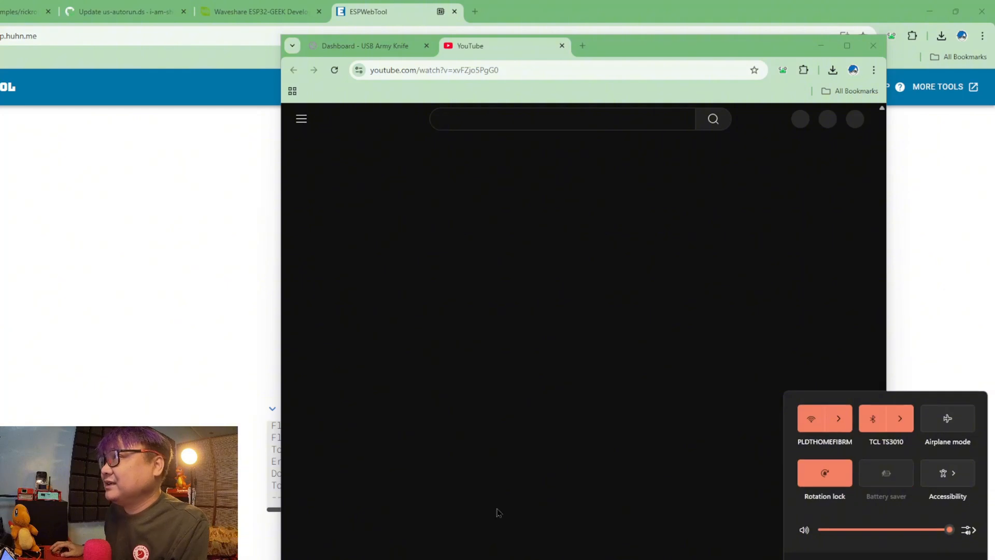
{"action": "left_click", "coordinate": [837, 417]}
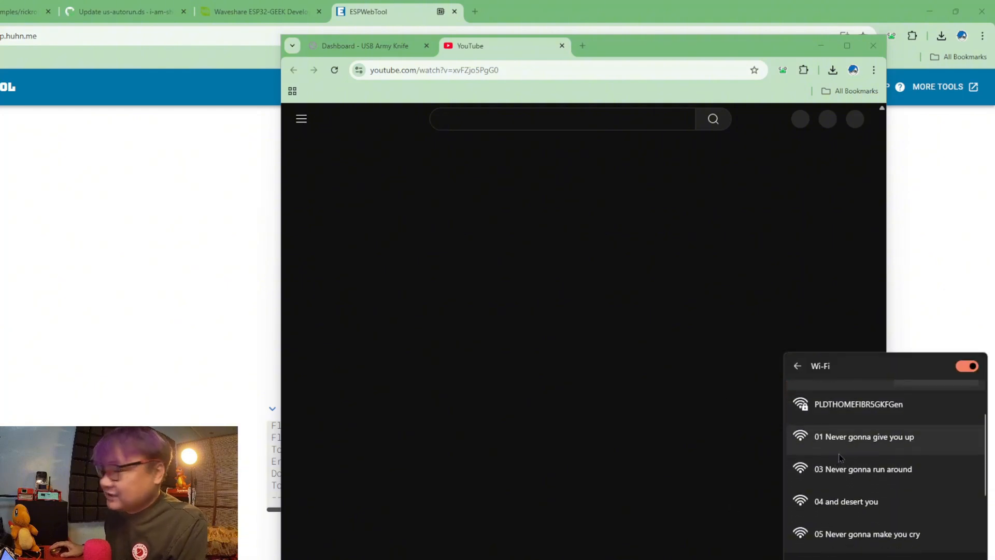
{"action": "scroll", "scroll_direction": "down", "scroll_amount": 3}
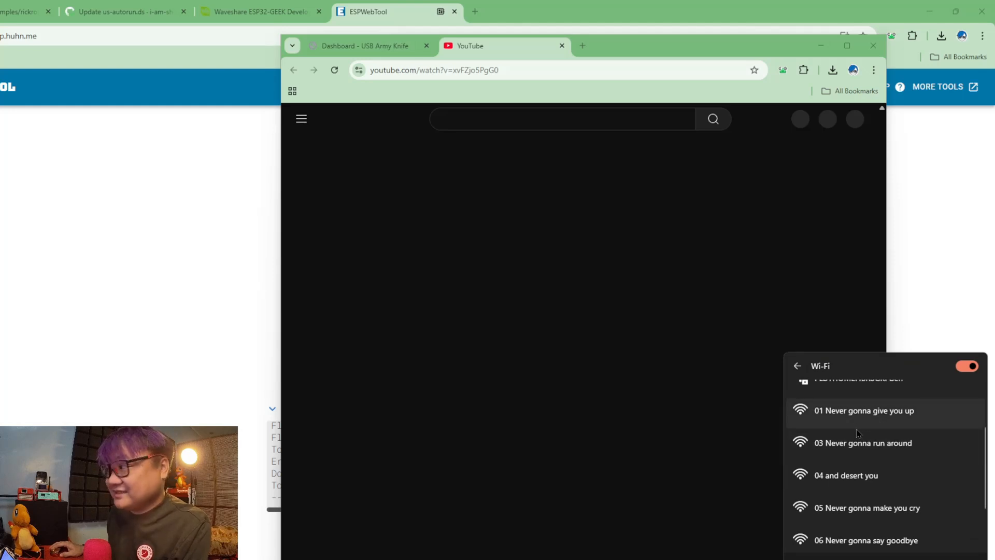
{"action": "scroll", "scroll_direction": "down", "scroll_amount": 3}
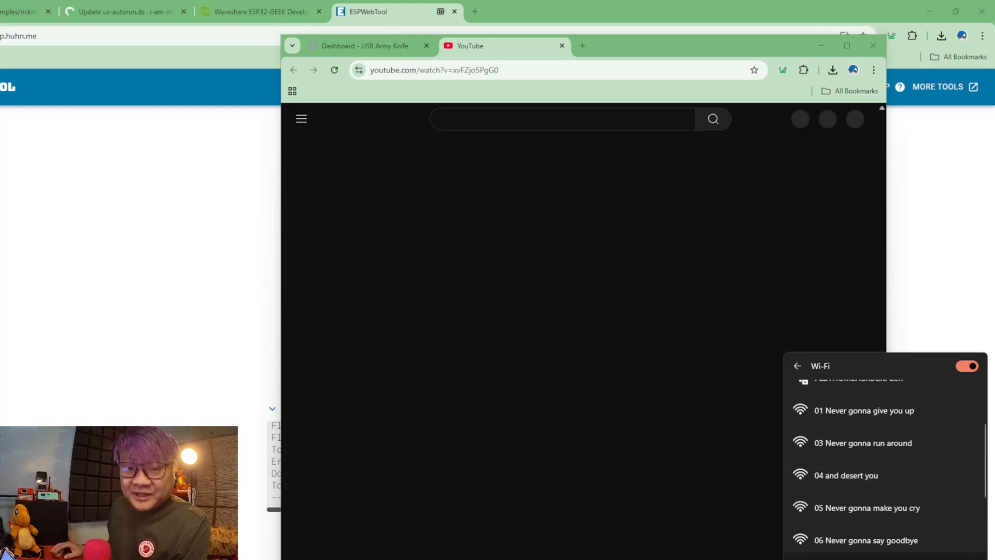
{"action": "left_click", "coordinate": [365, 46]}
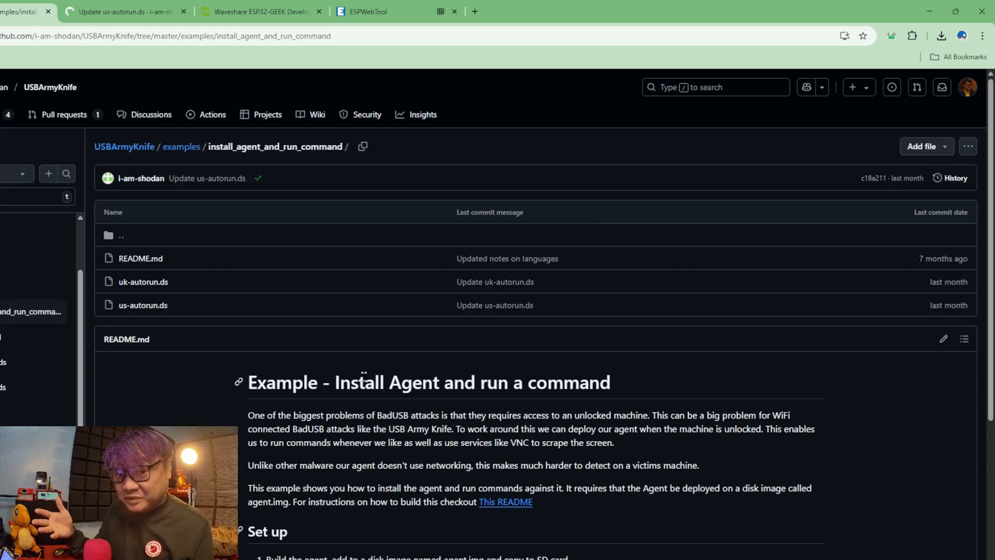
- Return to the USB Army Knife dashboard window
{"action": "left_click", "coordinate": [368, 12]}
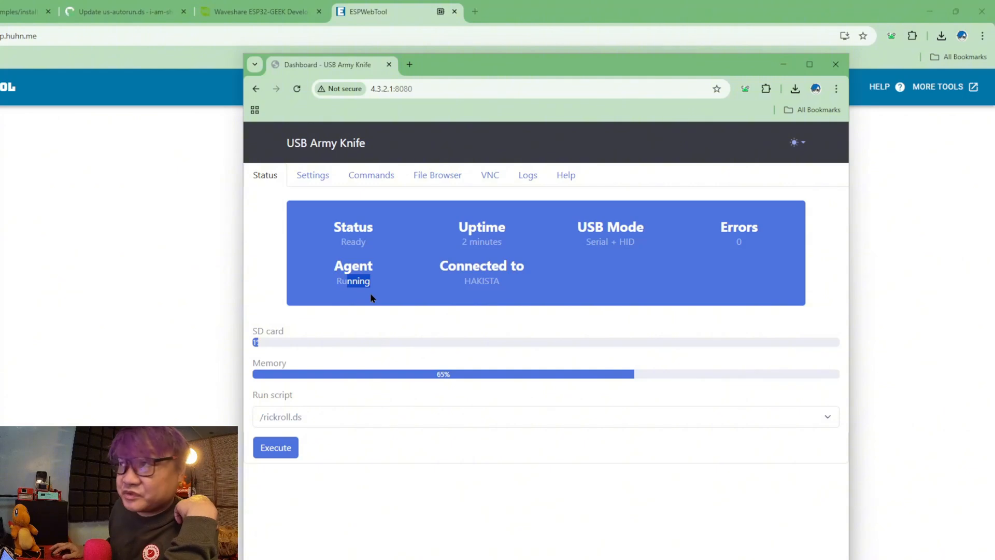
{"action": "mouse_move", "coordinate": [490, 182]}
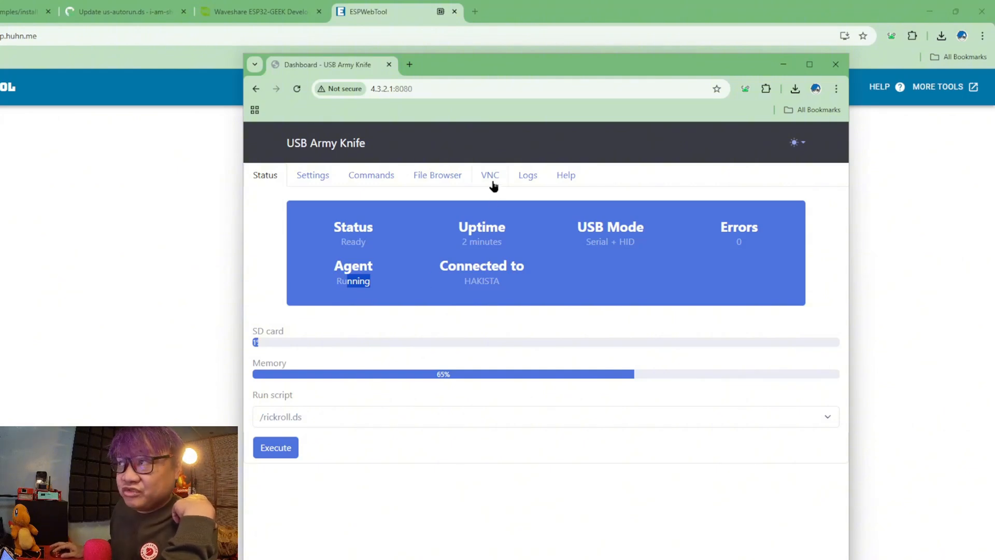
- Launch noVNC from the VNC page's HERE link to view the target's screen
{"action": "left_click", "coordinate": [489, 175]}
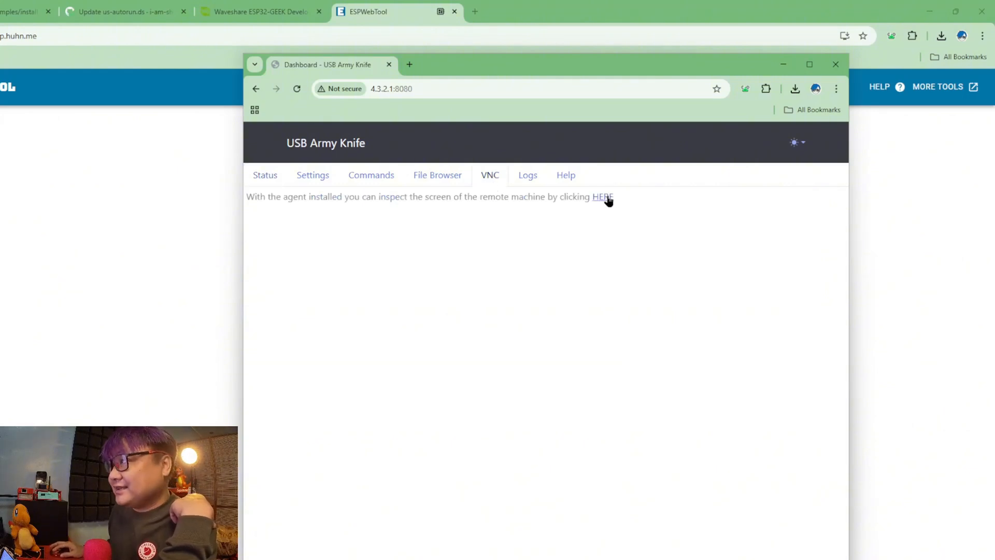
{"action": "left_click", "coordinate": [602, 196]}
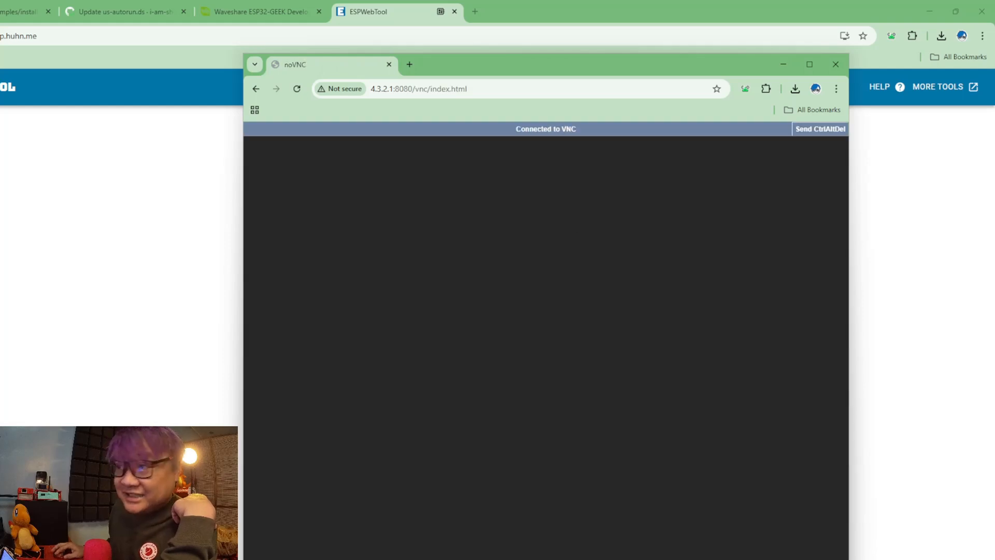